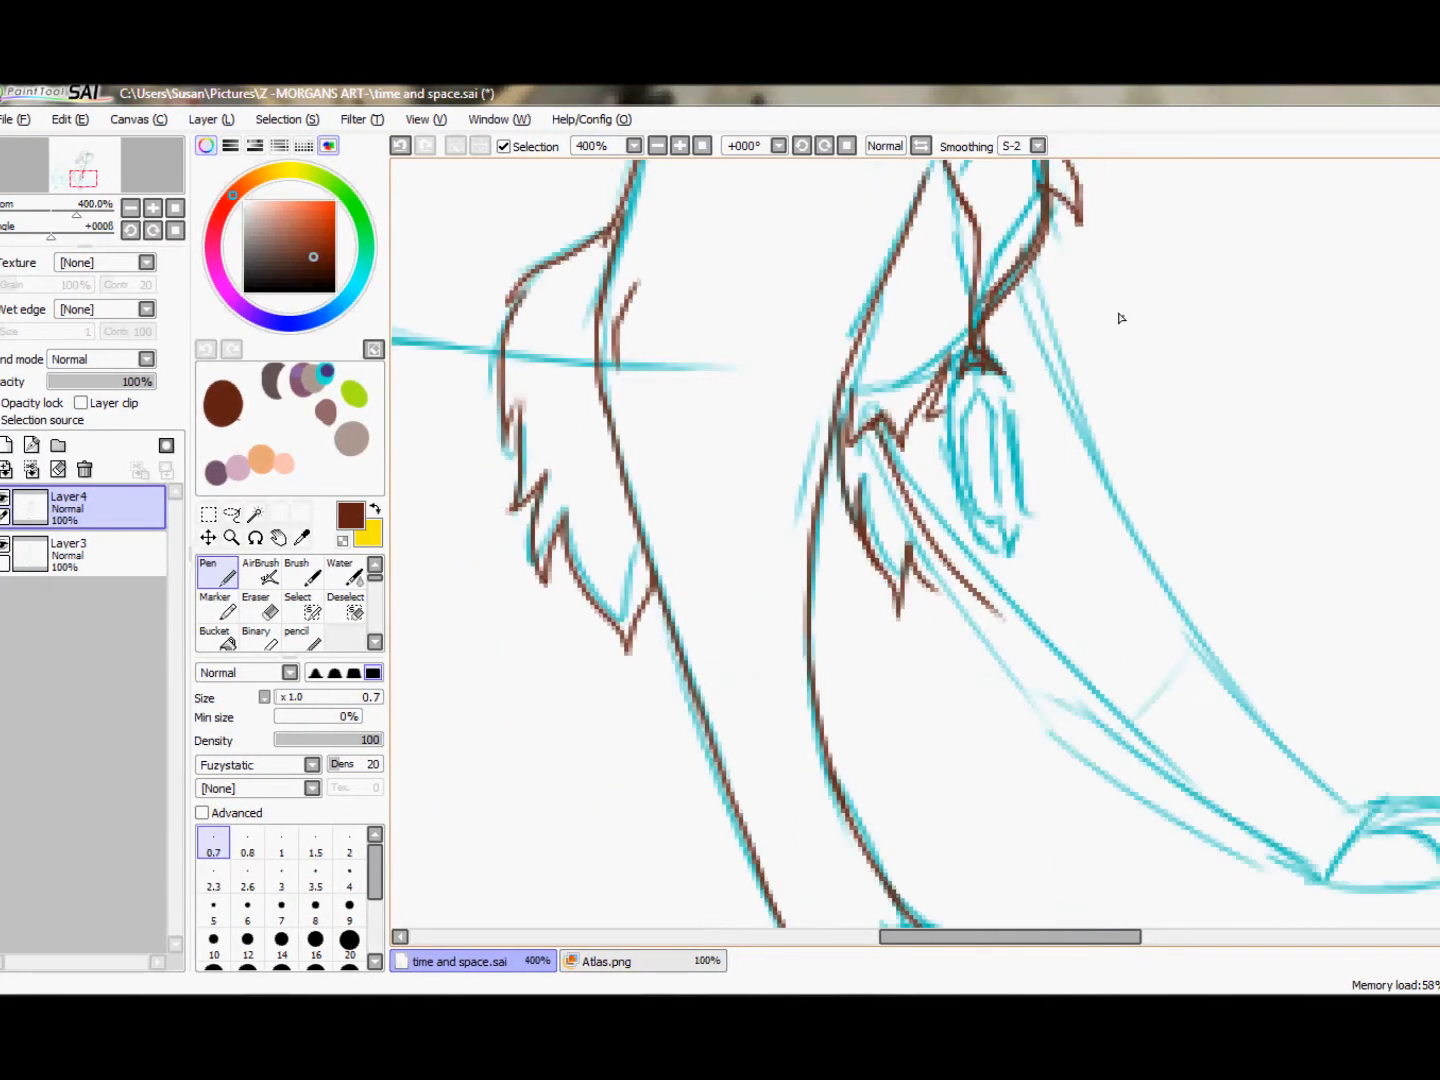
- Erase stray bits of the brown wolf line art with the Eraser
click(256, 610)
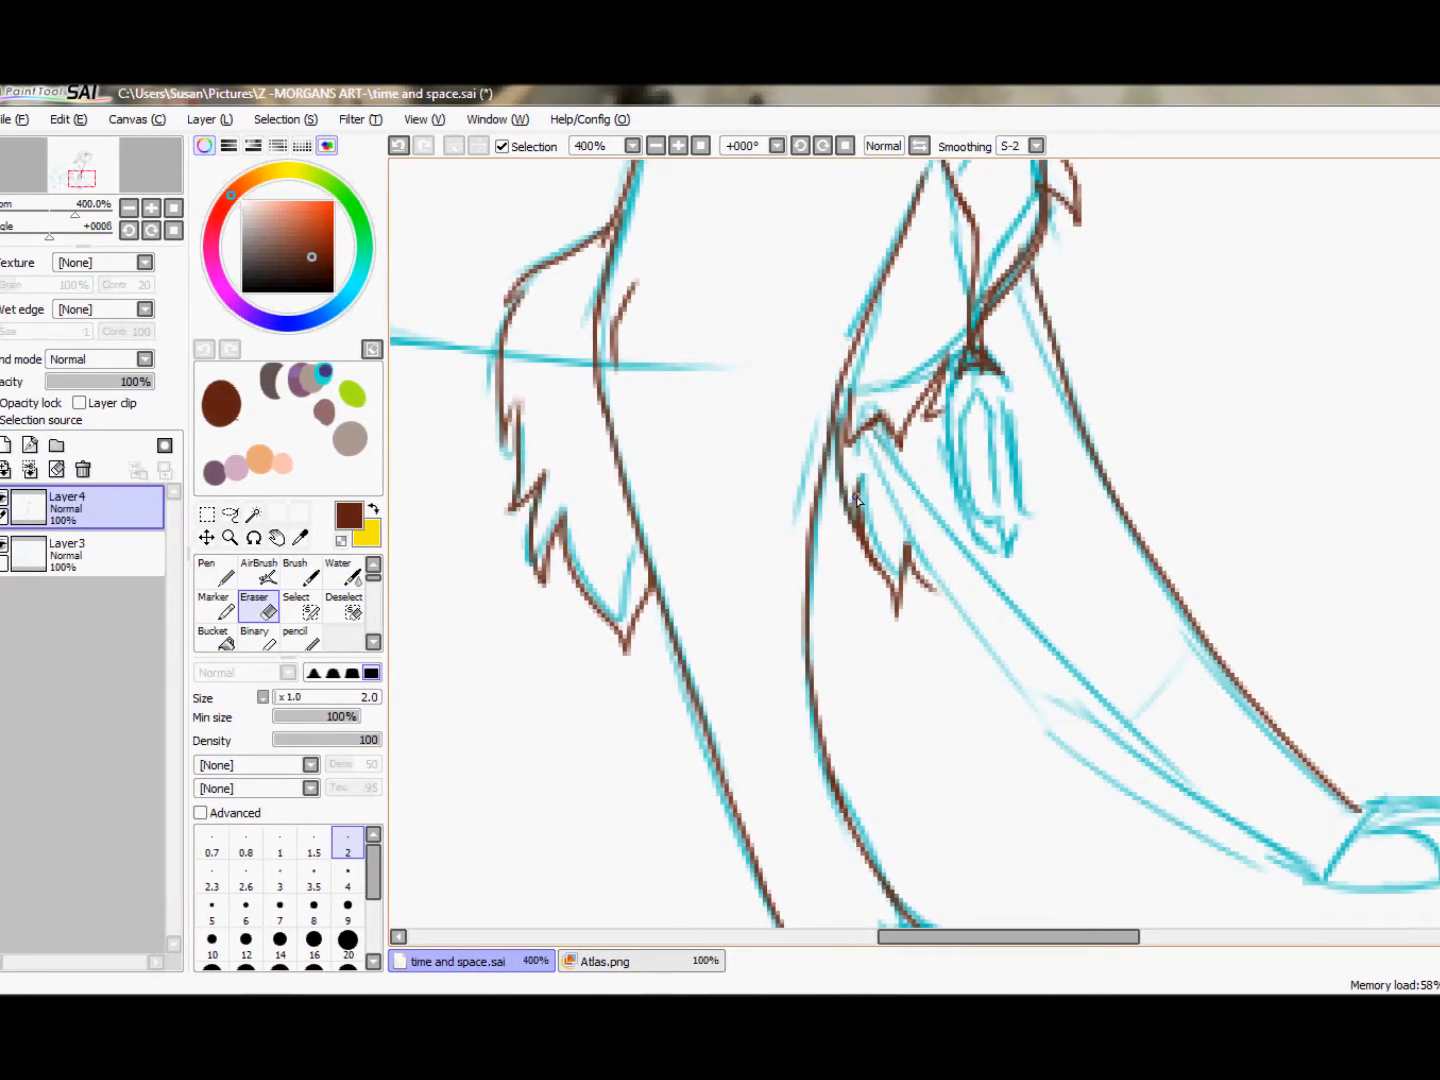
click(206, 571)
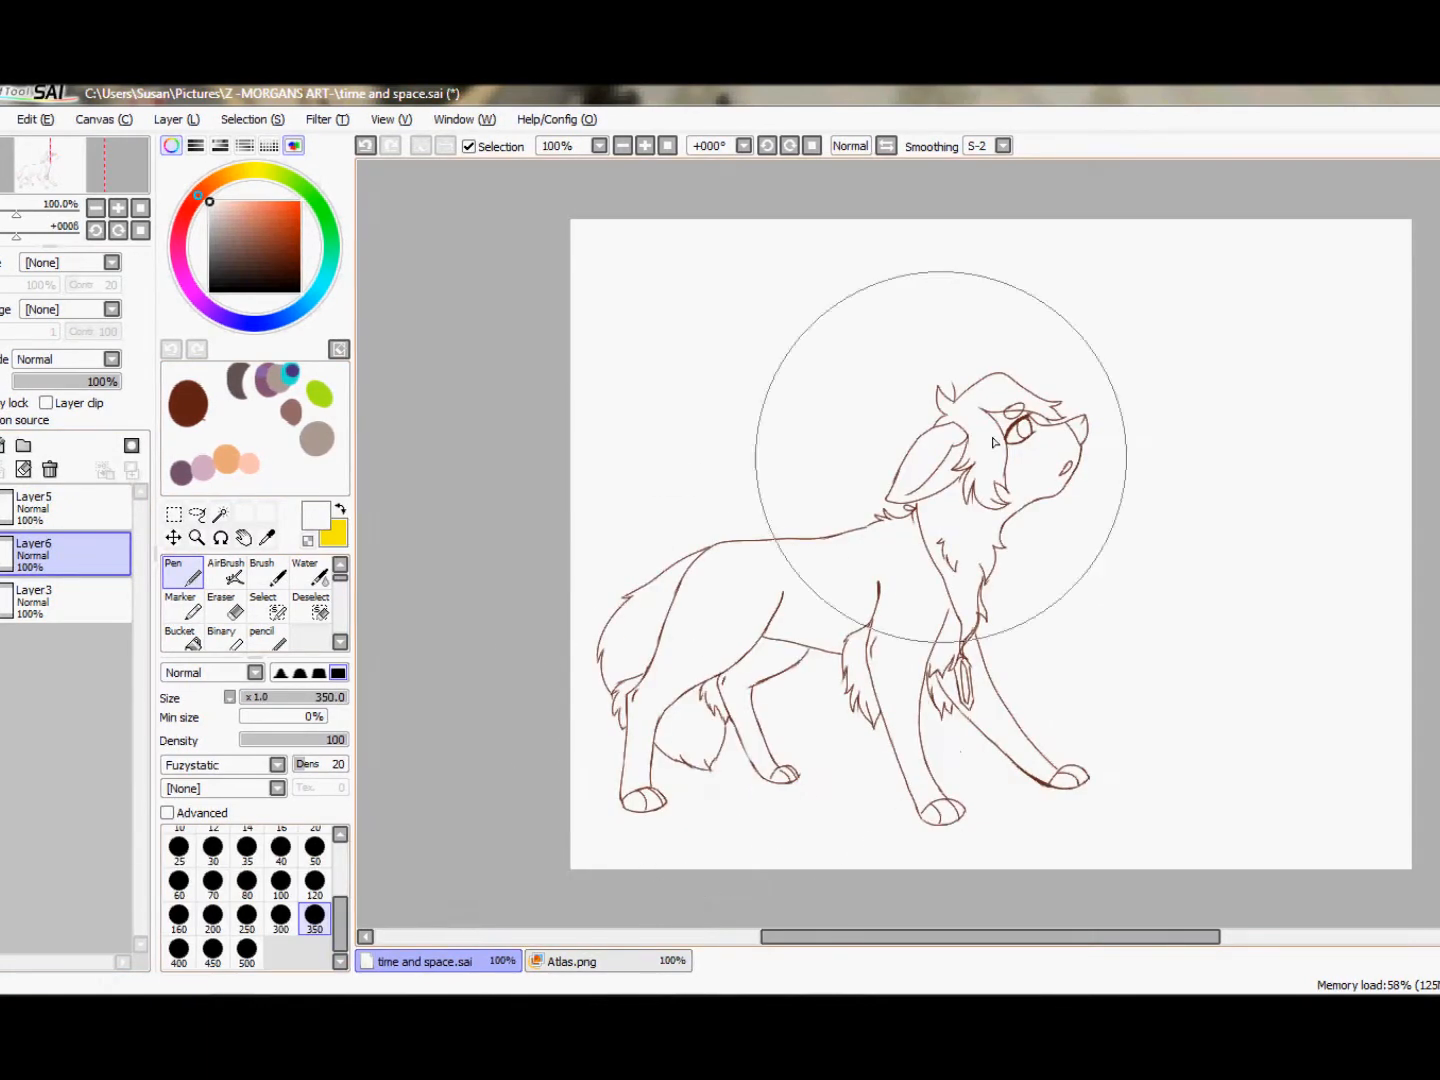
- Paint a tan body and a purple back, dotting speckles where purple blends into tan
click(275, 765)
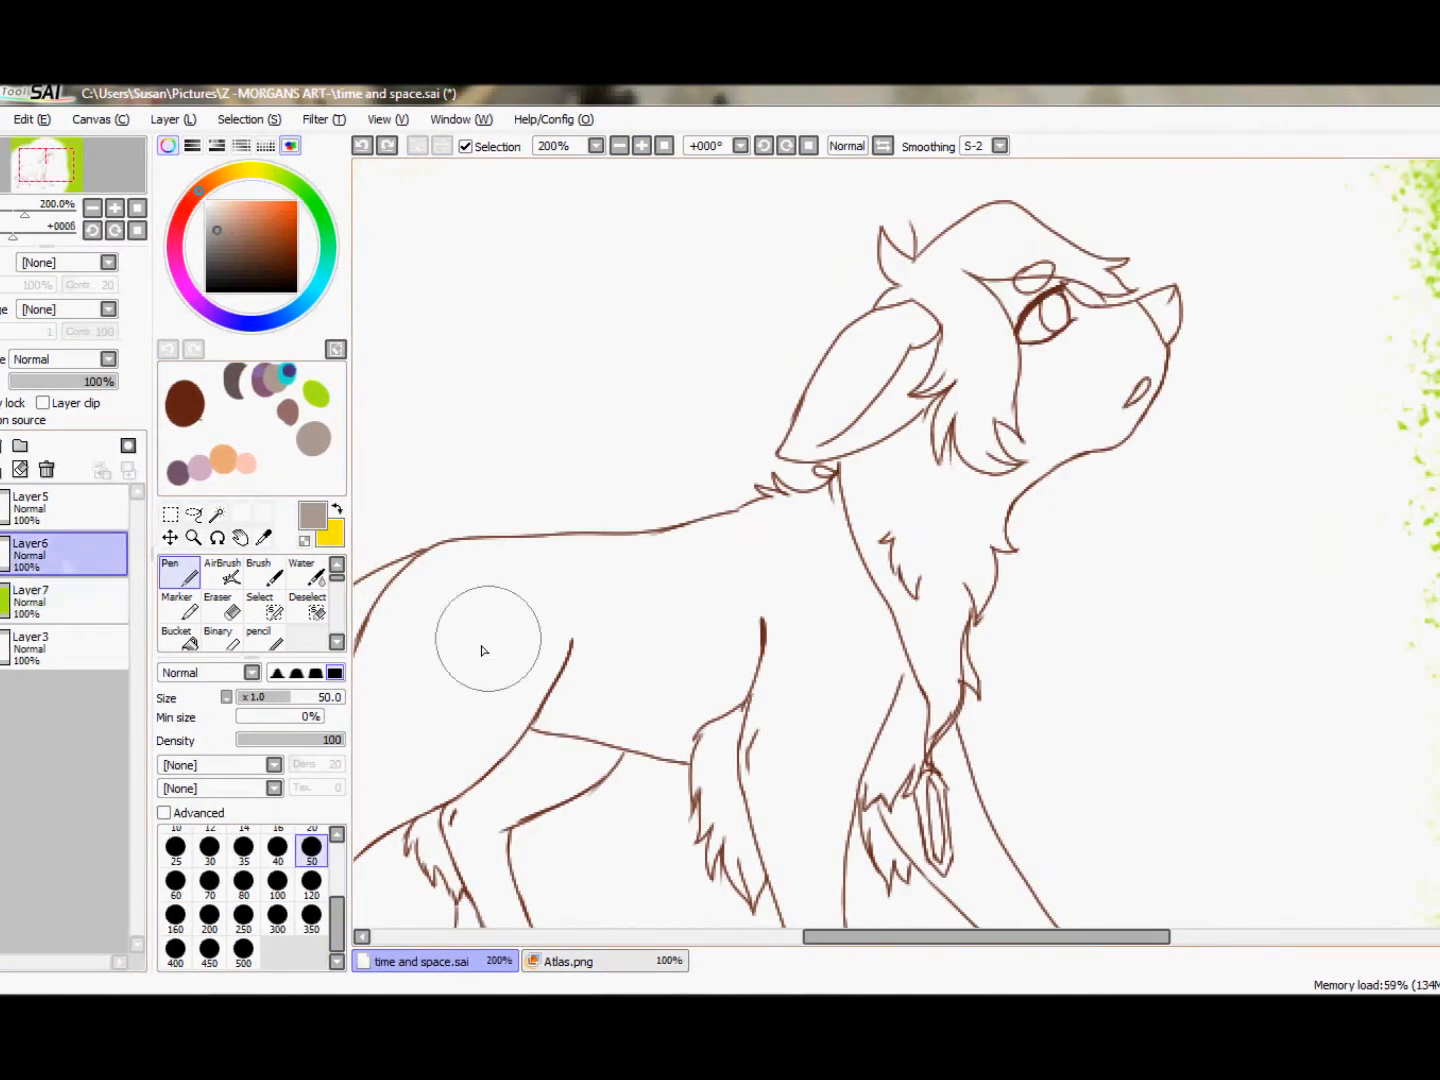
drag(490, 640, 800, 520)
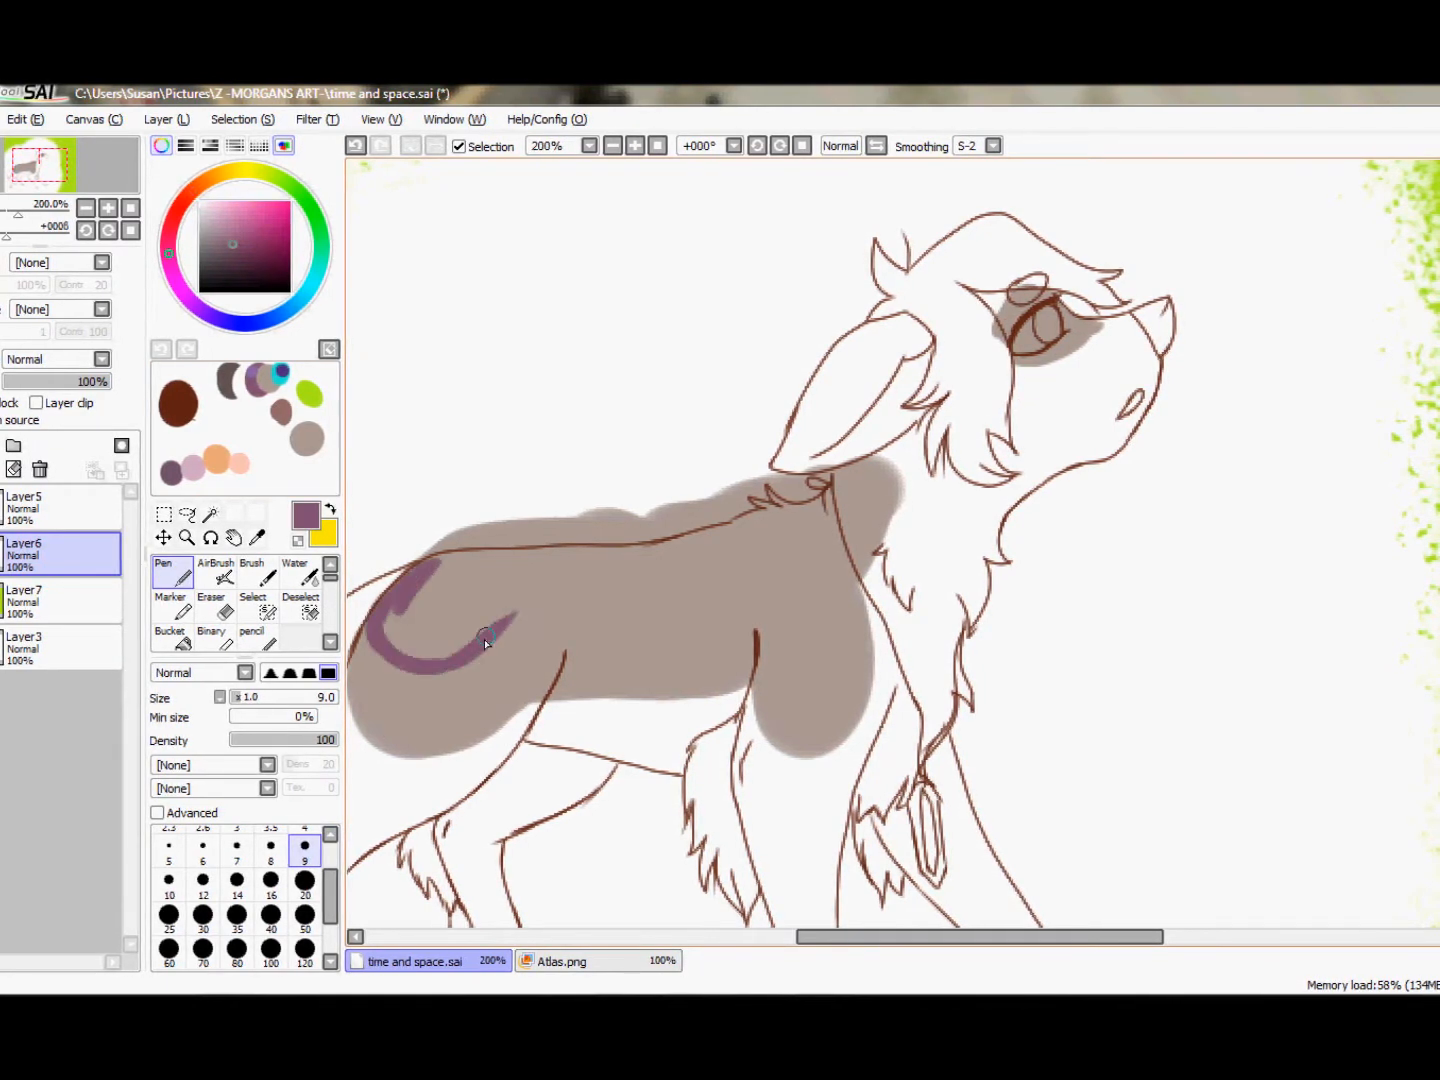
drag(480, 640, 665, 545)
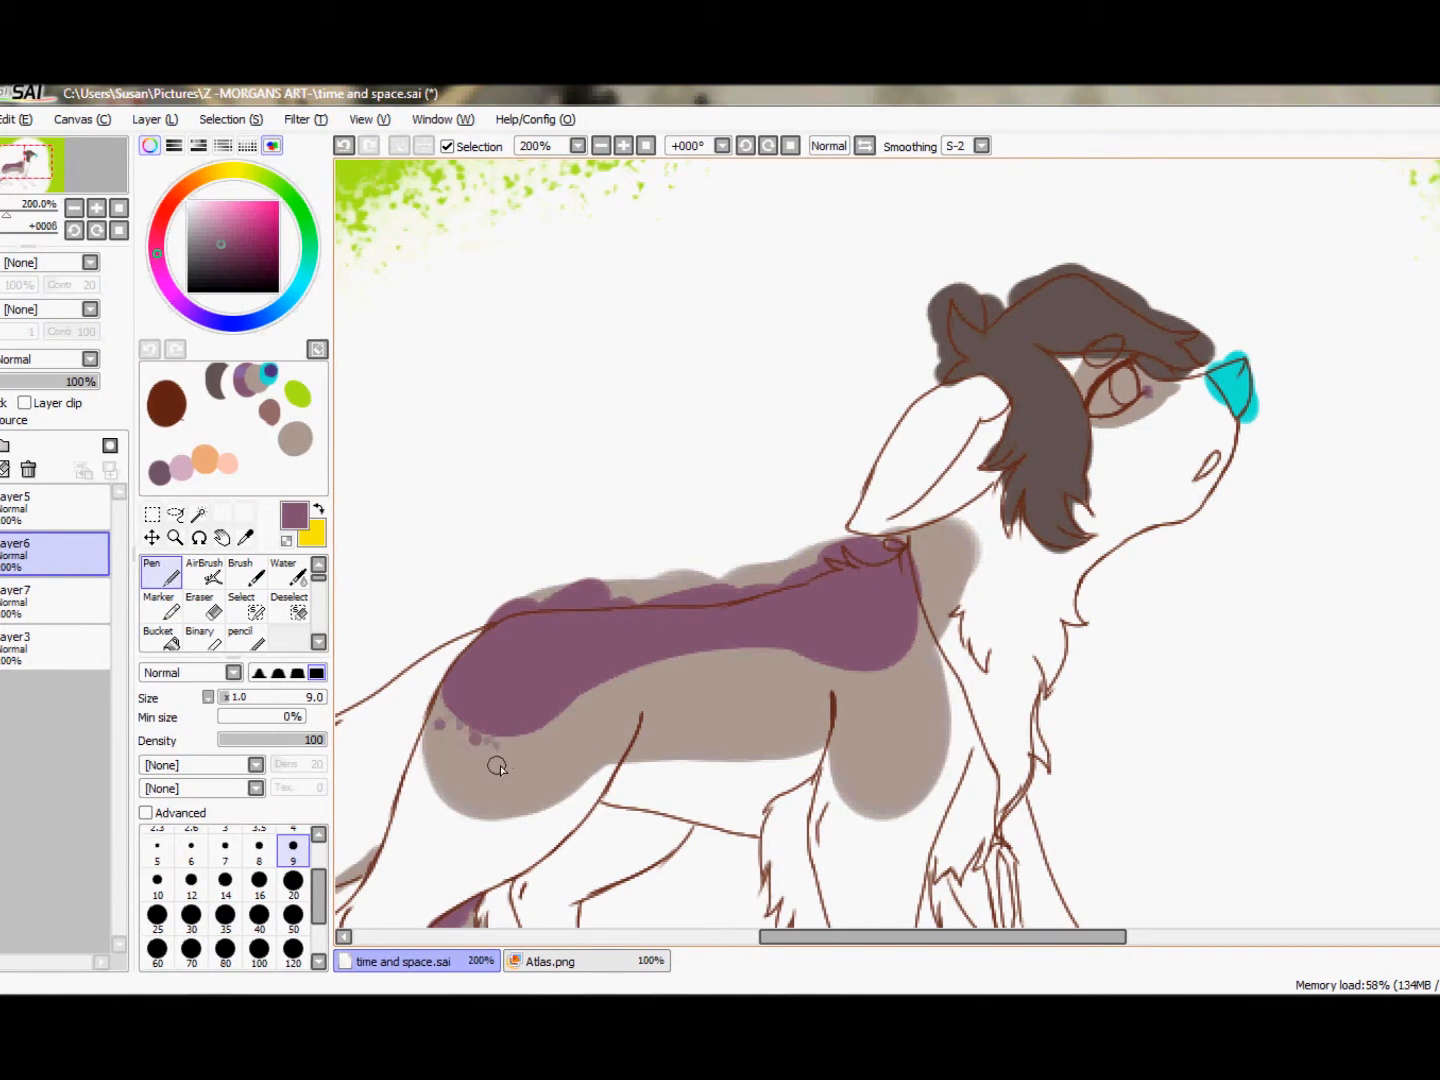
drag(500, 760, 670, 680)
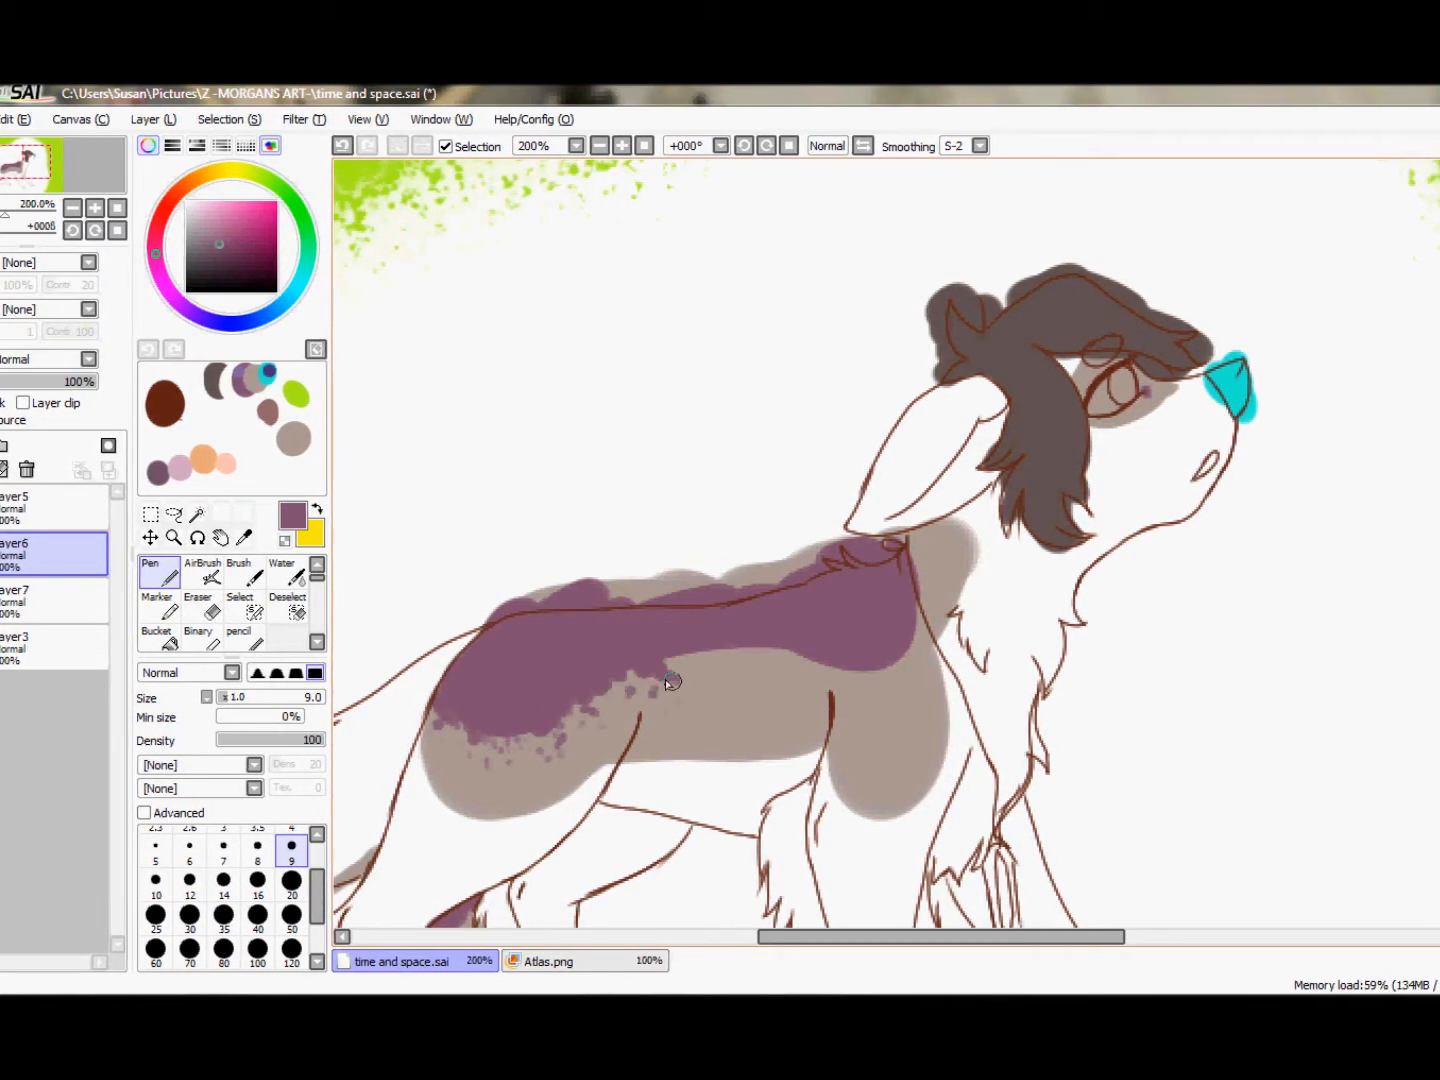
drag(670, 680, 847, 668)
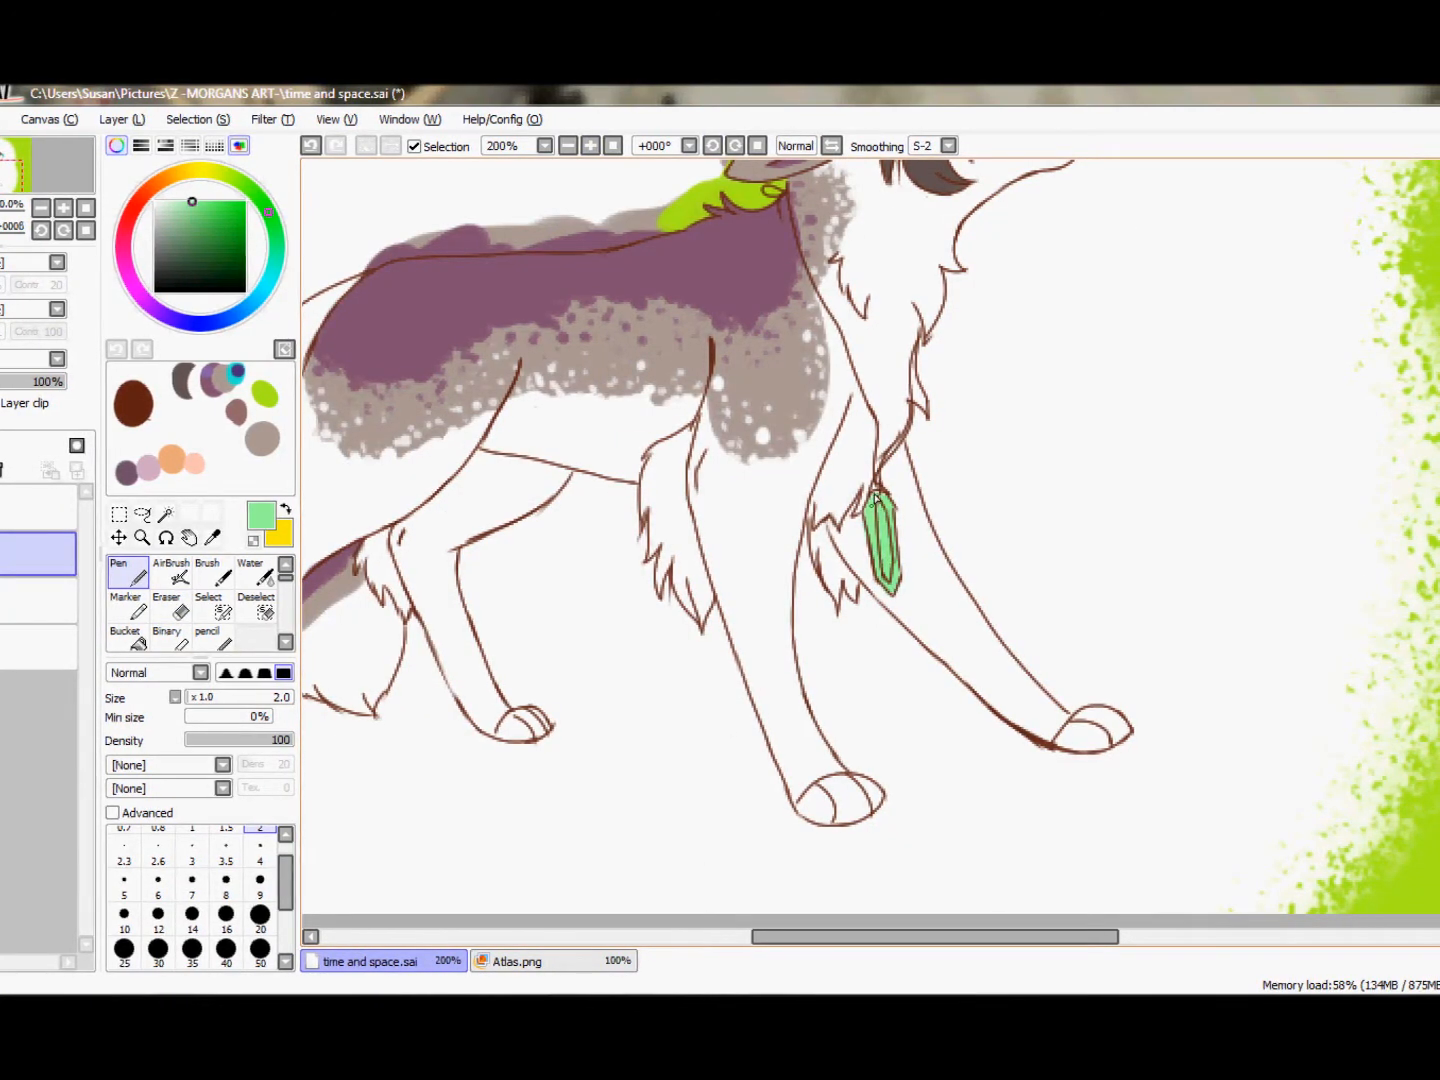
- Paint a dark brown back-leg marking, then pick a purple swatch for ears and eyes
click(590, 145)
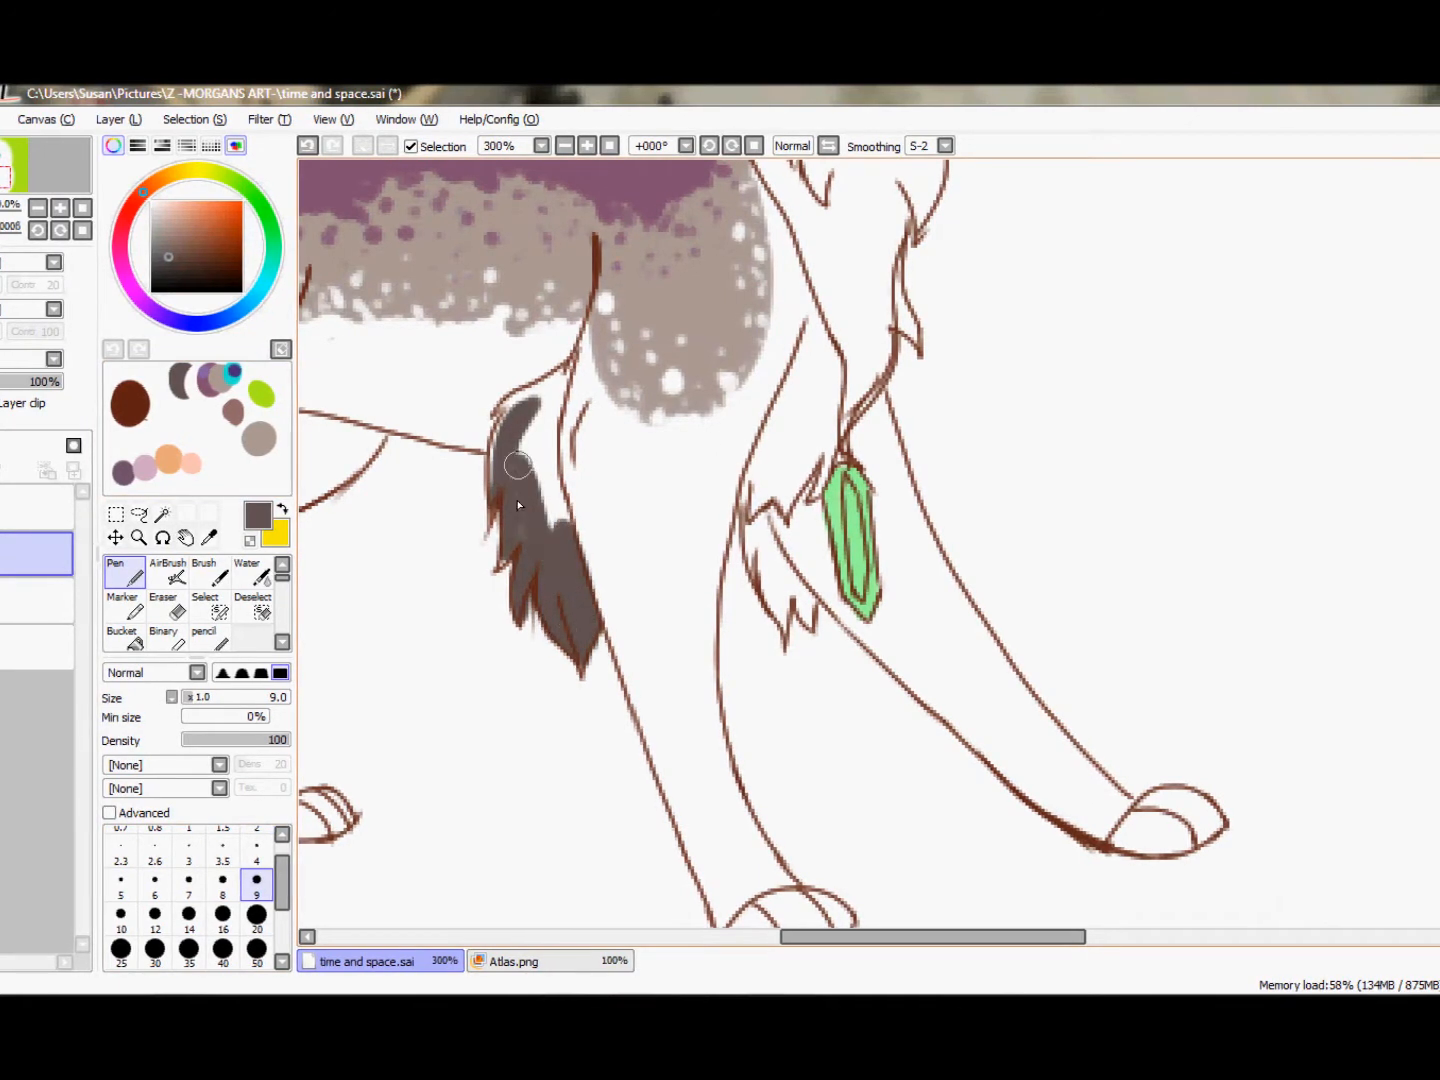
click(187, 850)
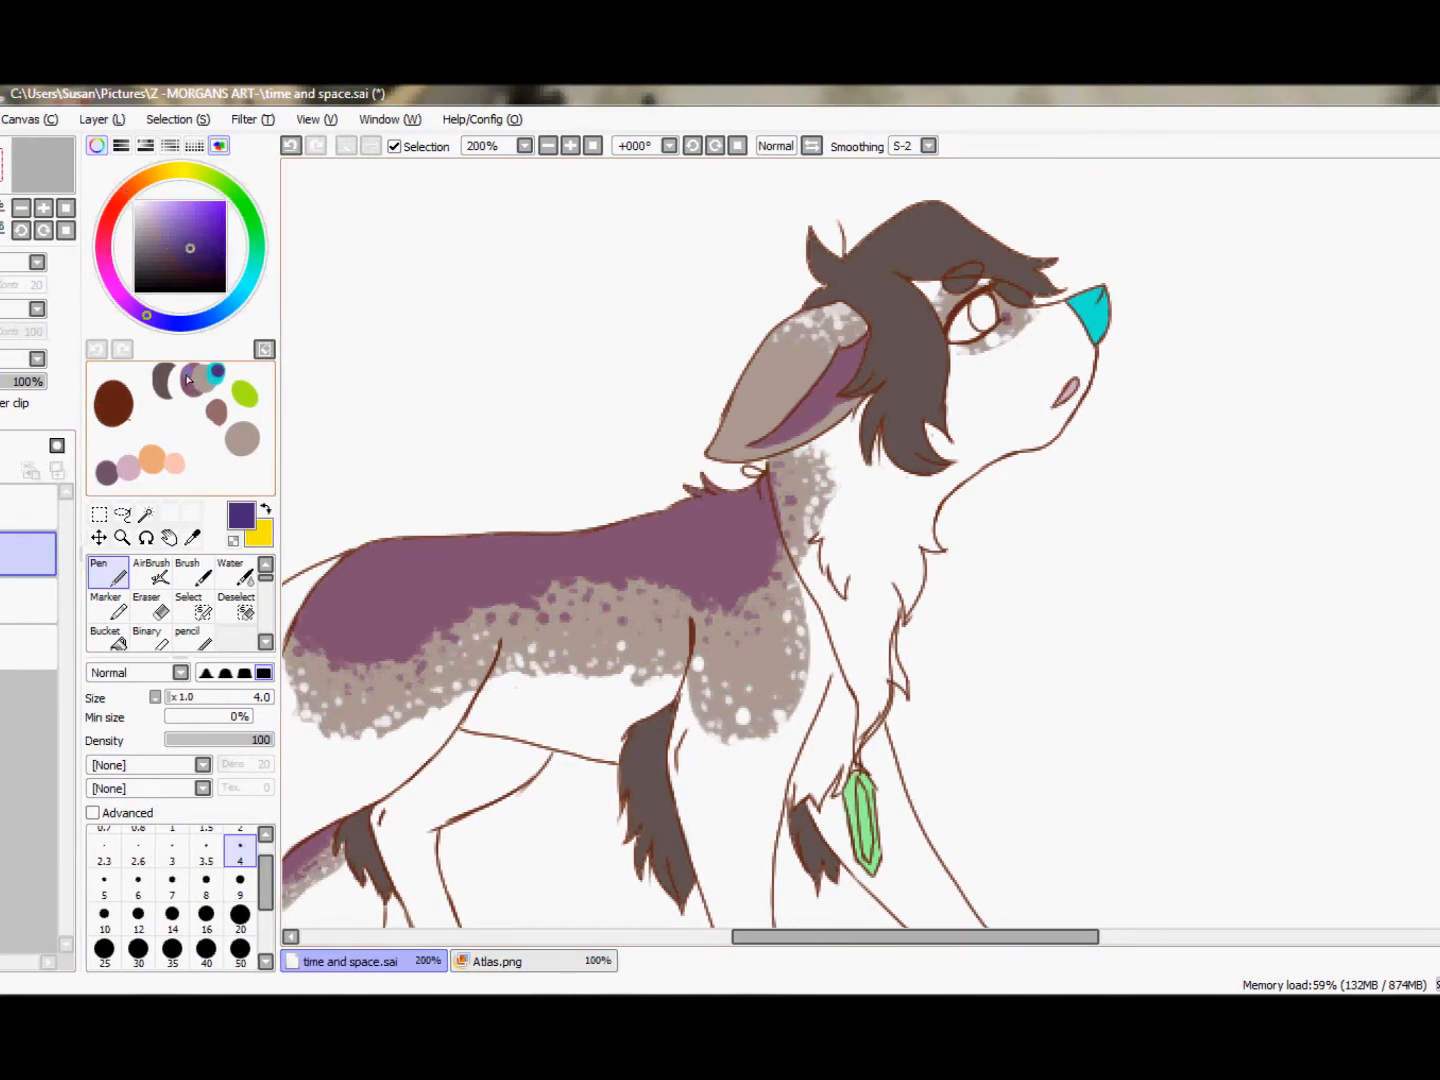
click(568, 145)
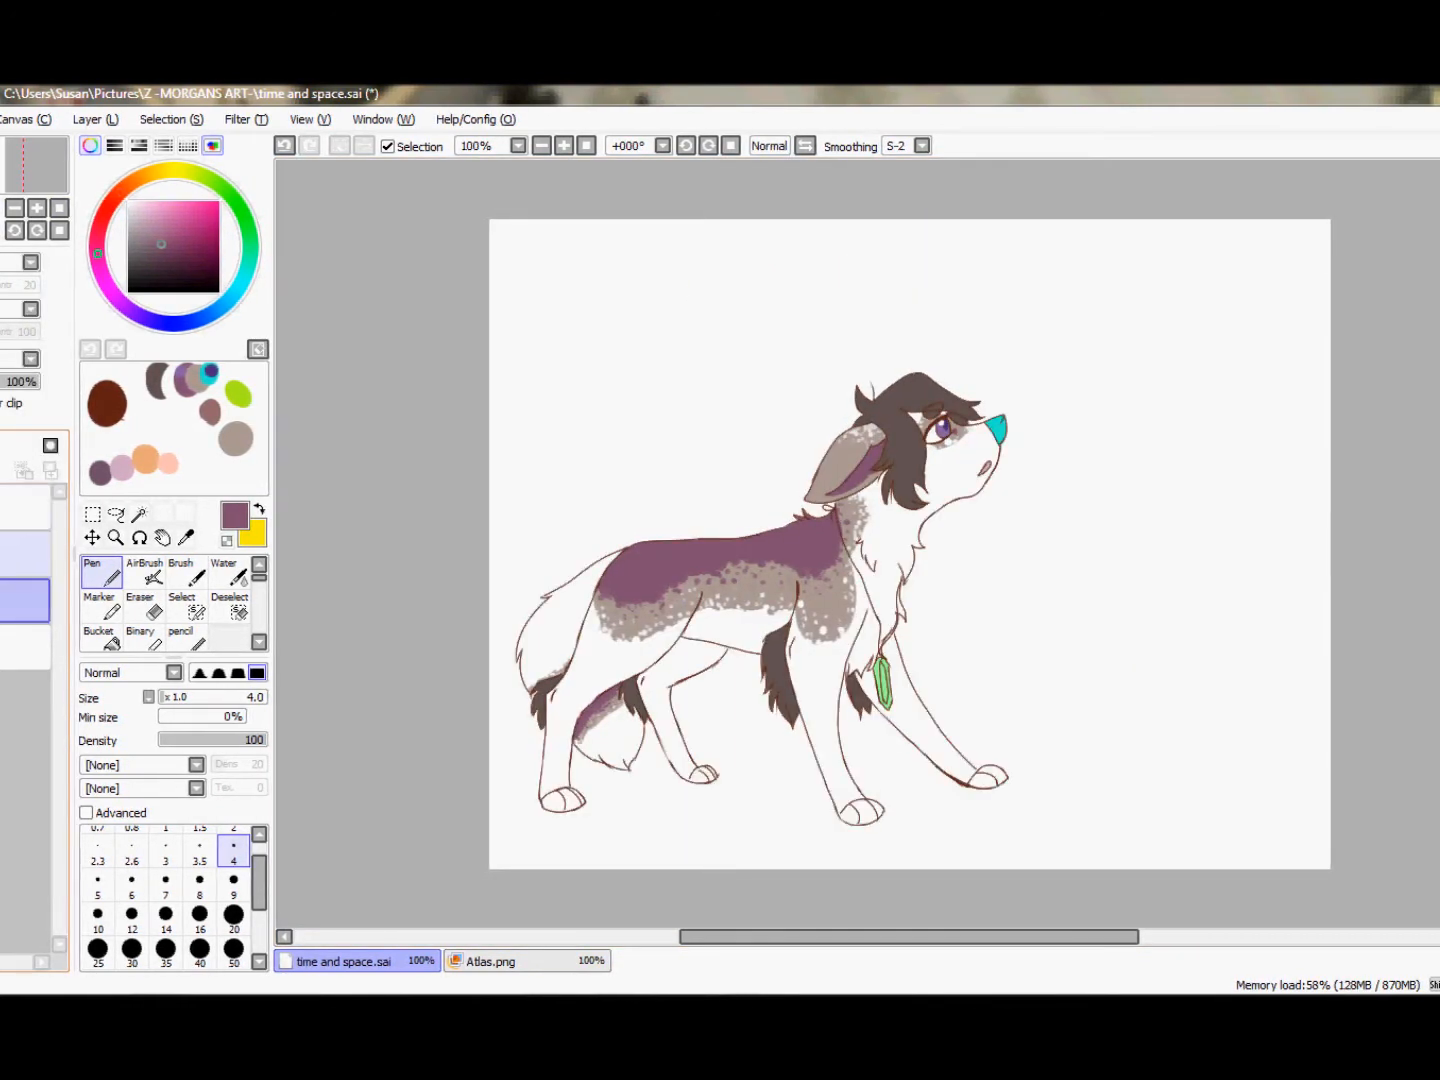
- Fill the background black and paint a big pale yellow glowing light
click(541, 145)
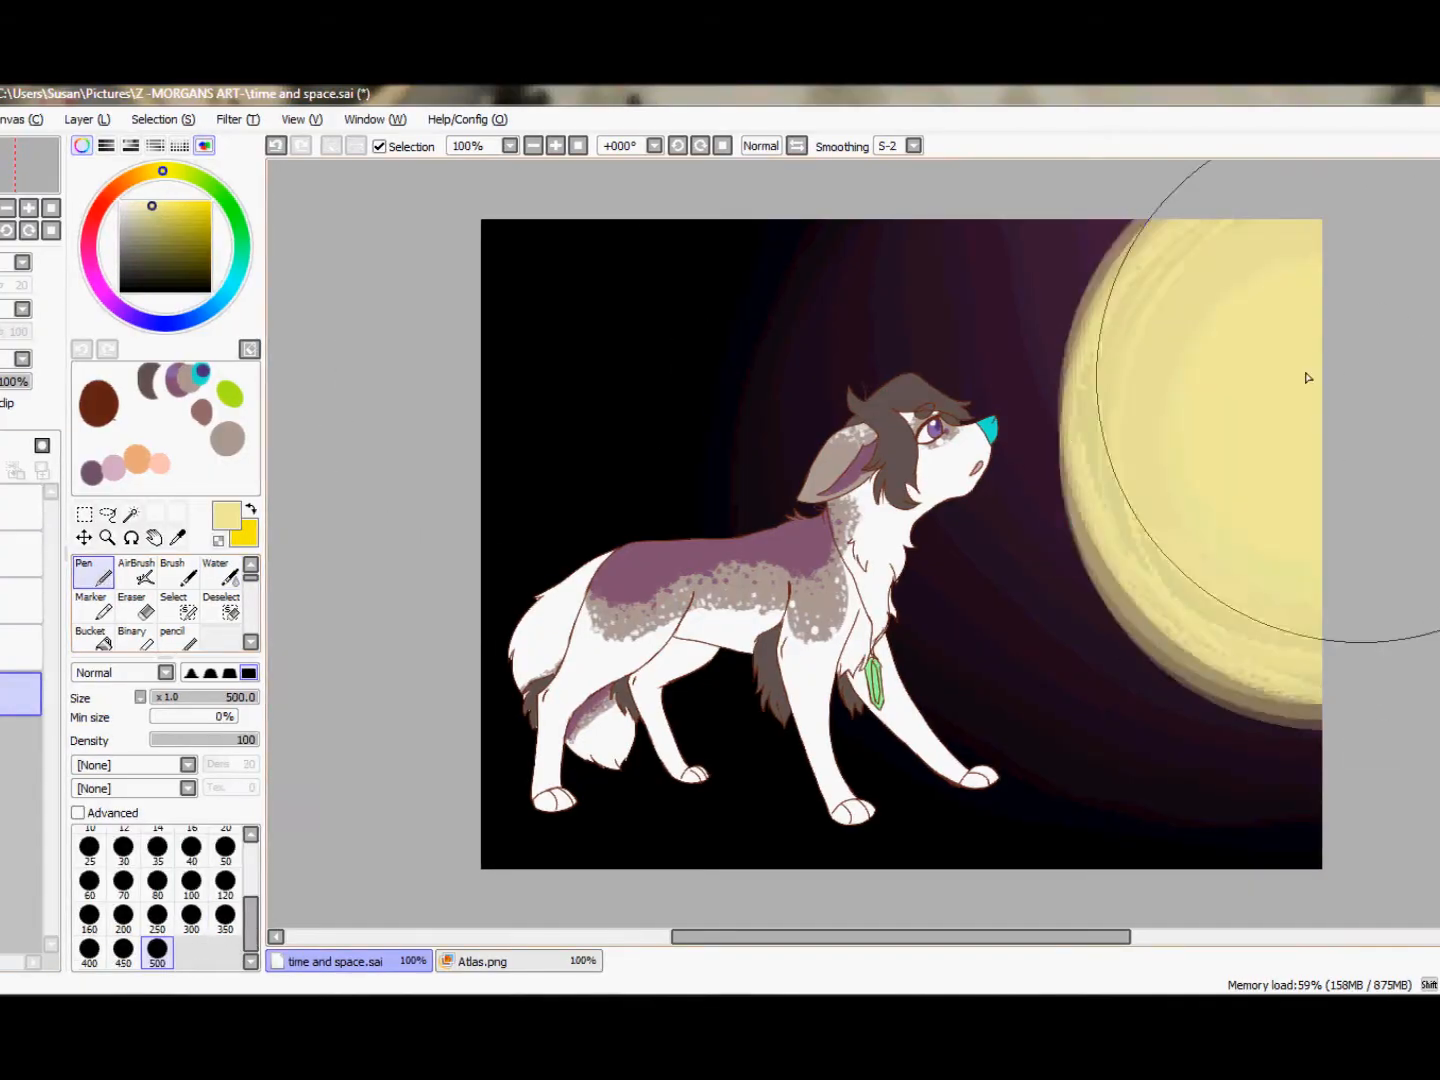
click(214, 571)
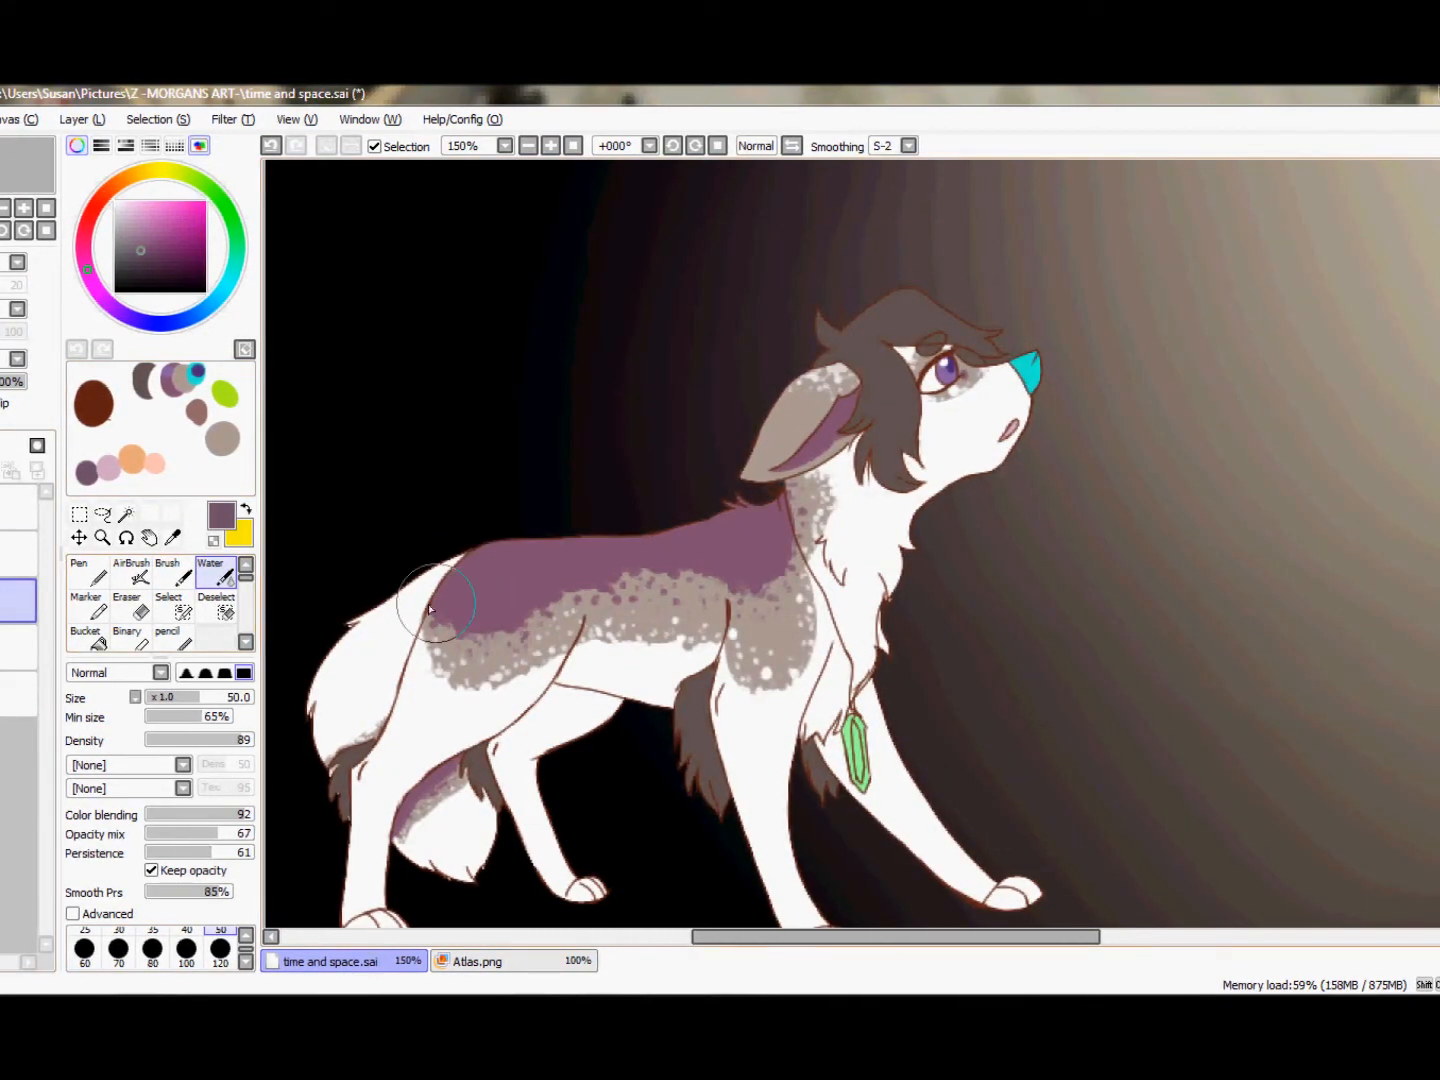
- Blend deep shadows over the wolf with the Water brush, then erase excess shading
click(85, 570)
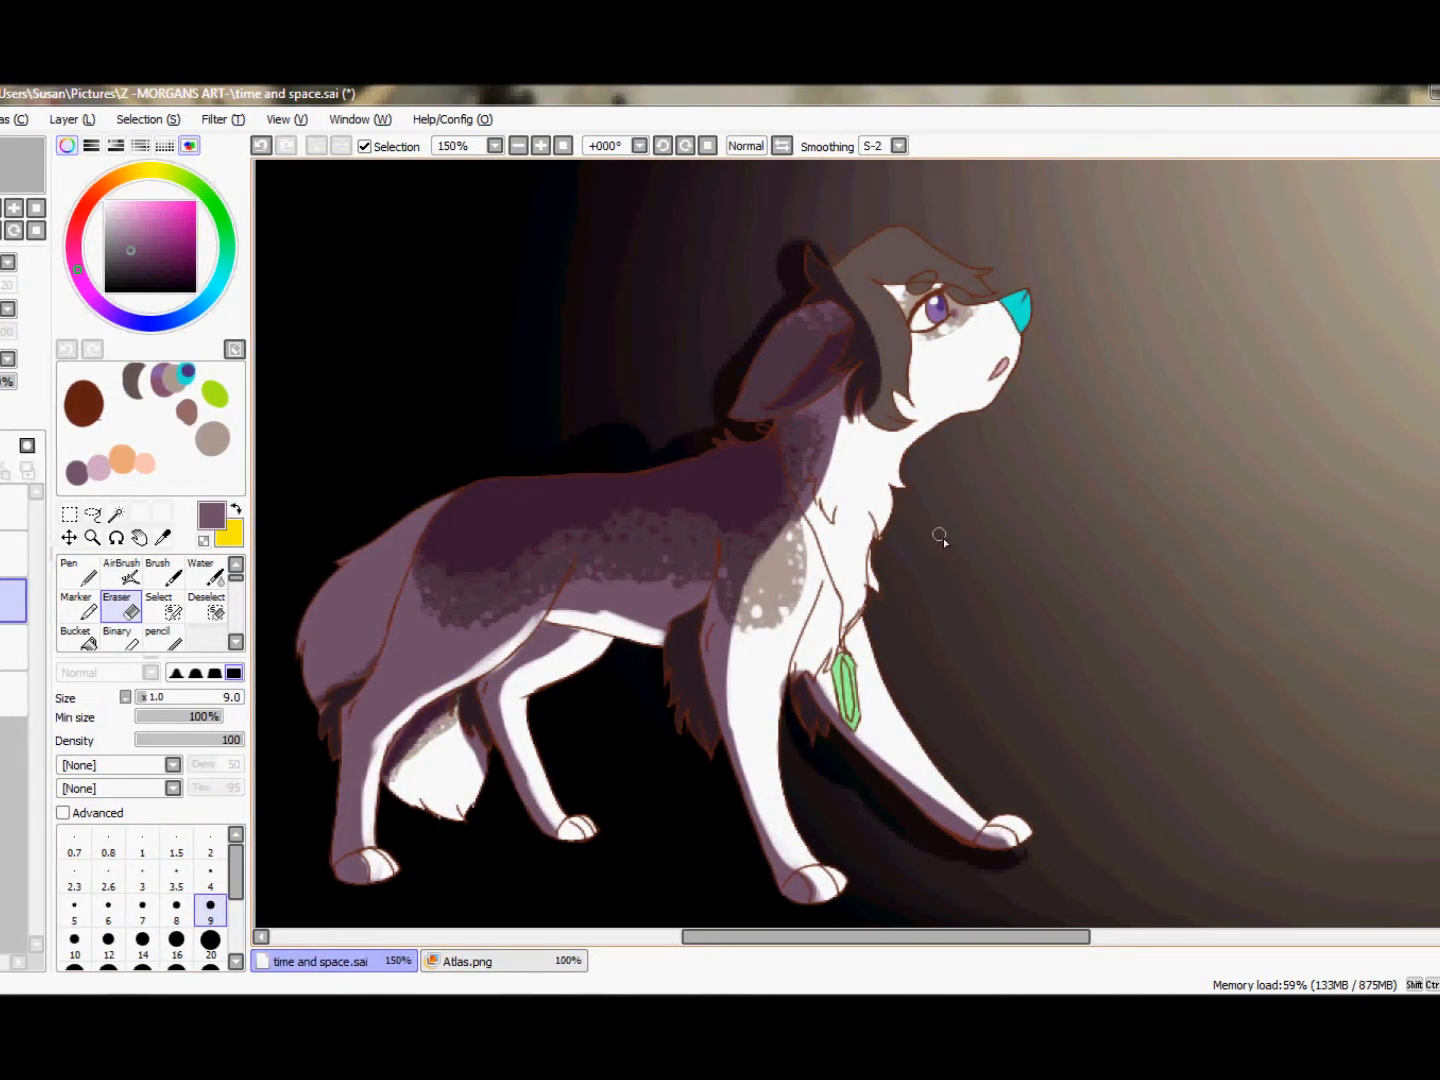
click(75, 570)
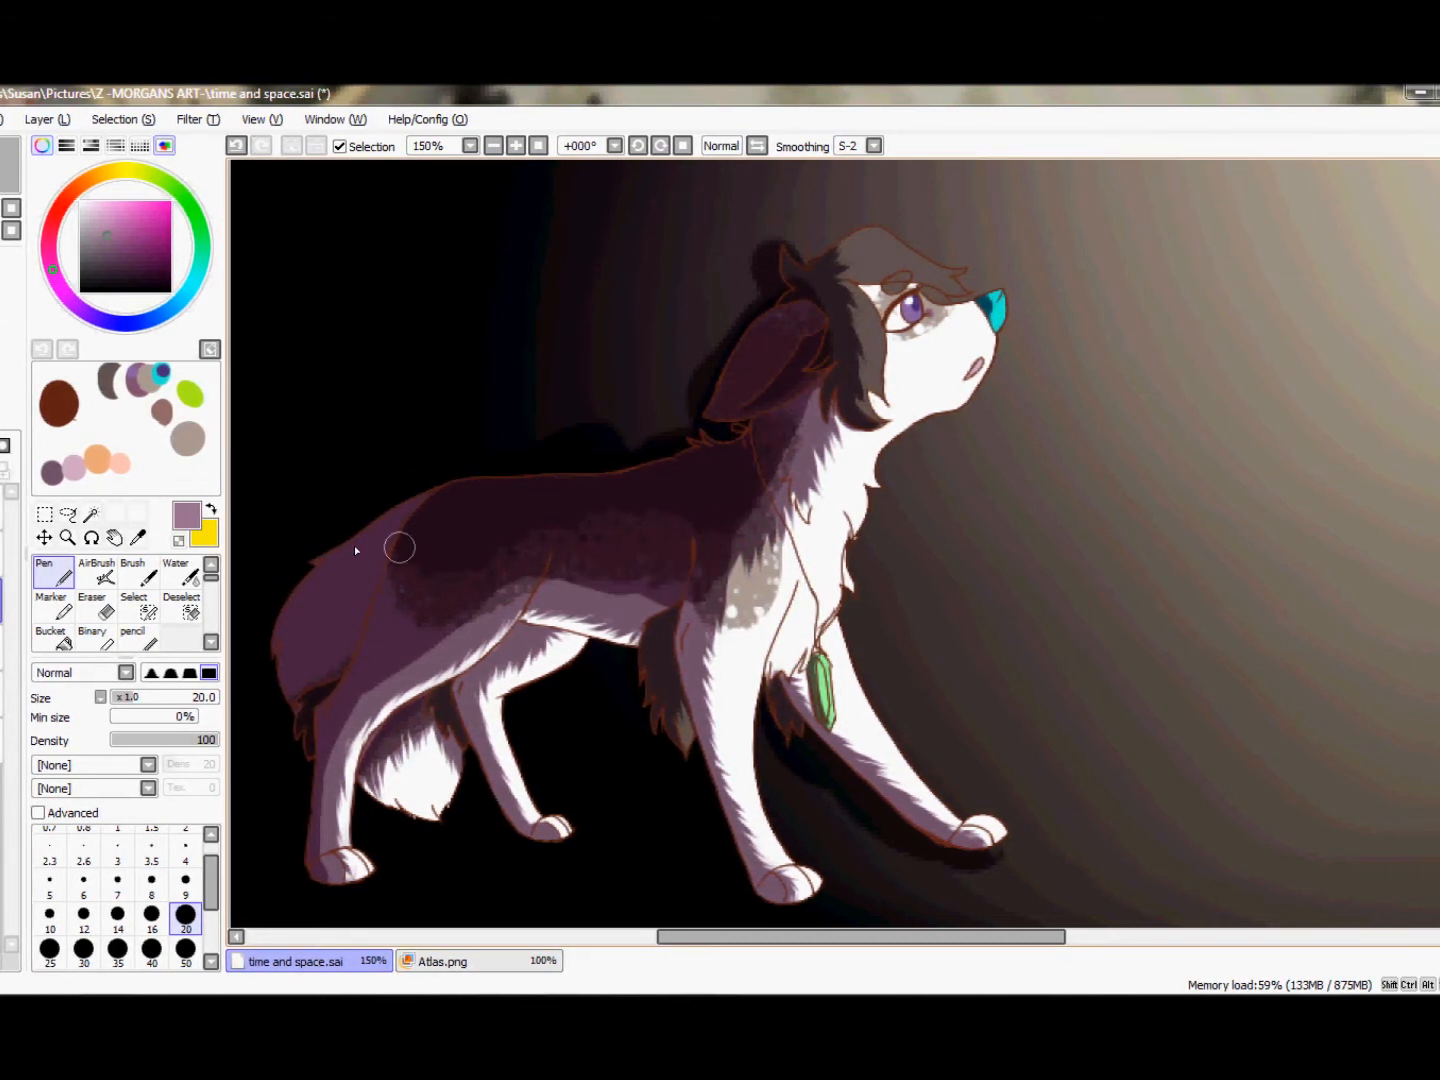
- Airbrush a warm orange rim glow and soften it around the head with blending
click(175, 568)
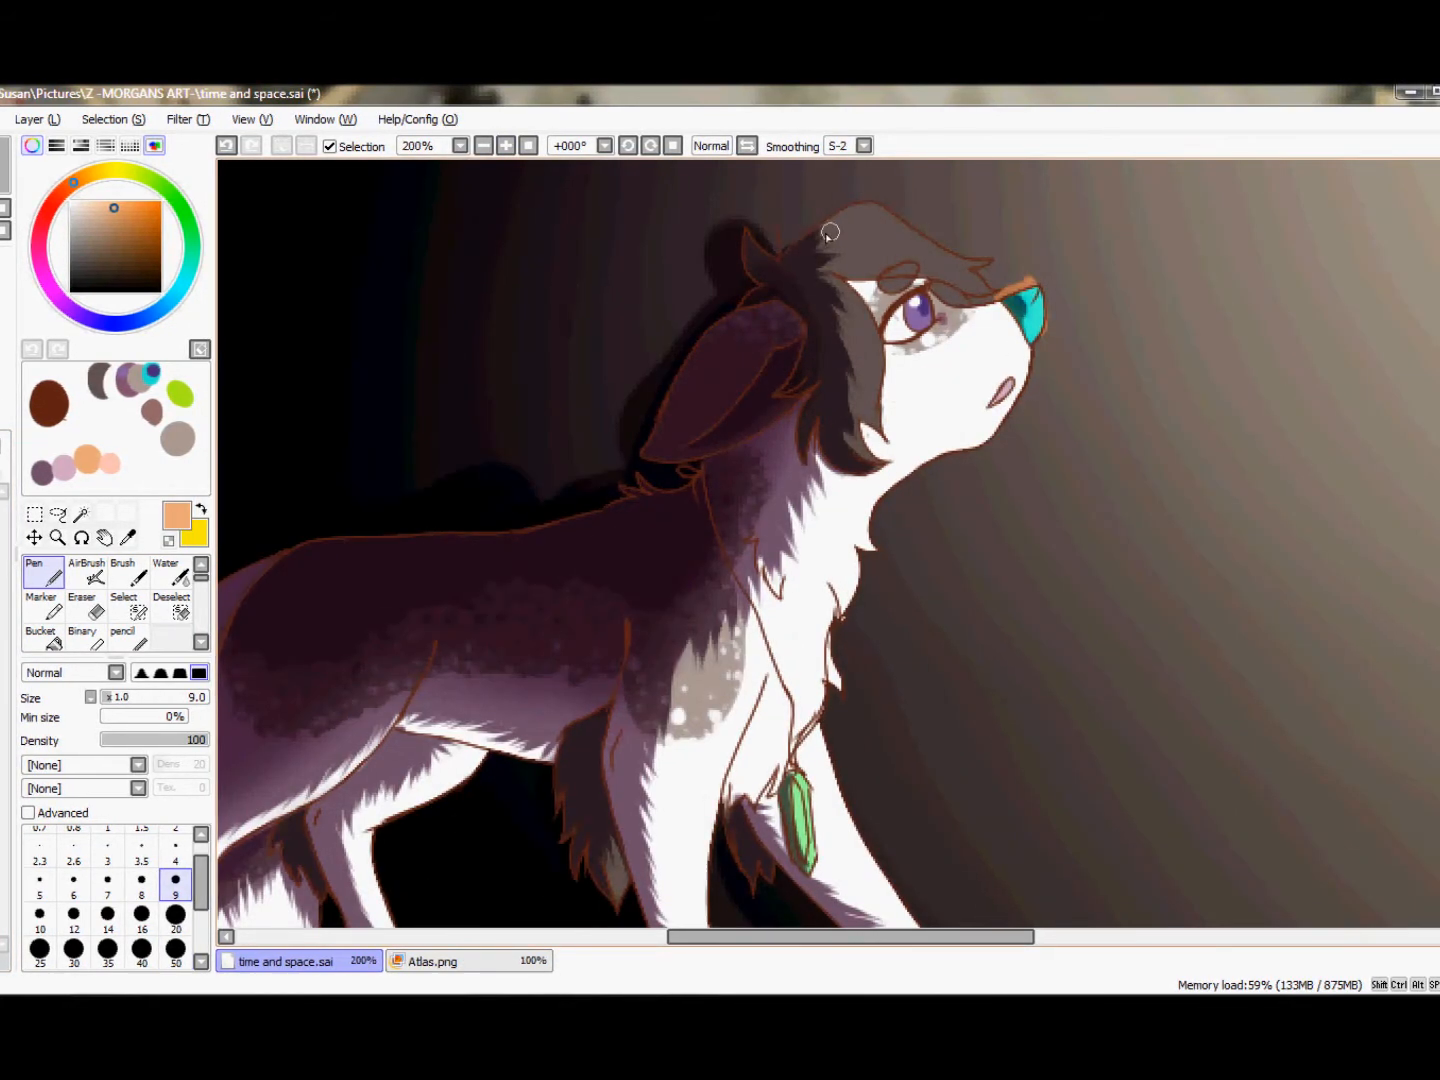
click(86, 570)
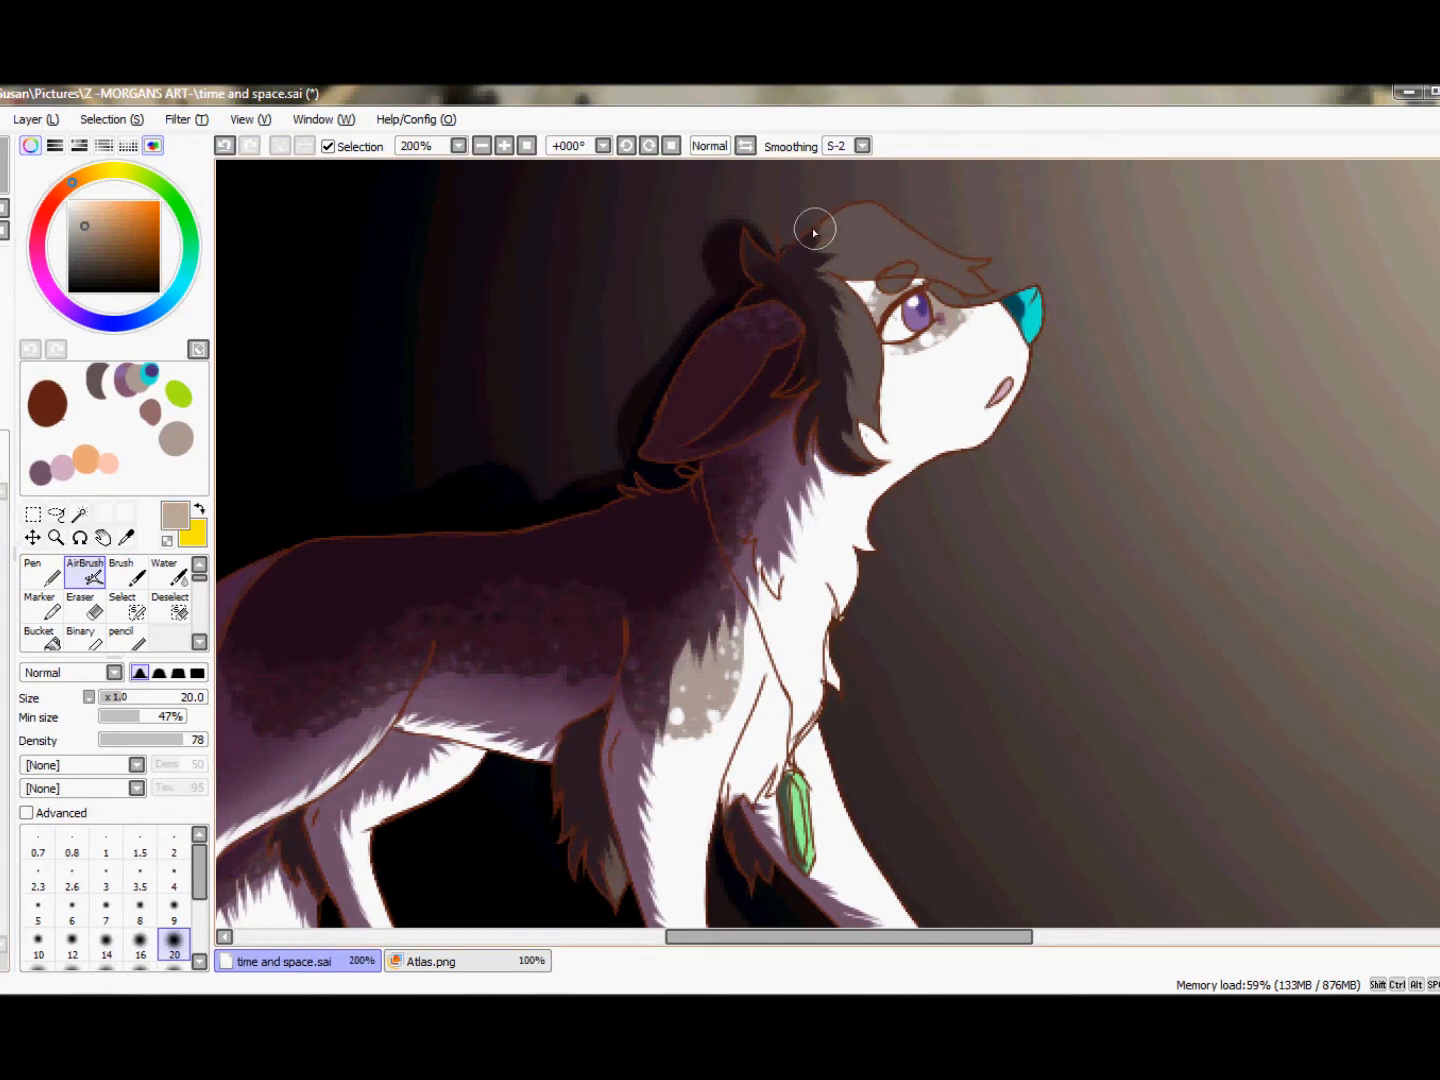
scroll(down, 3)
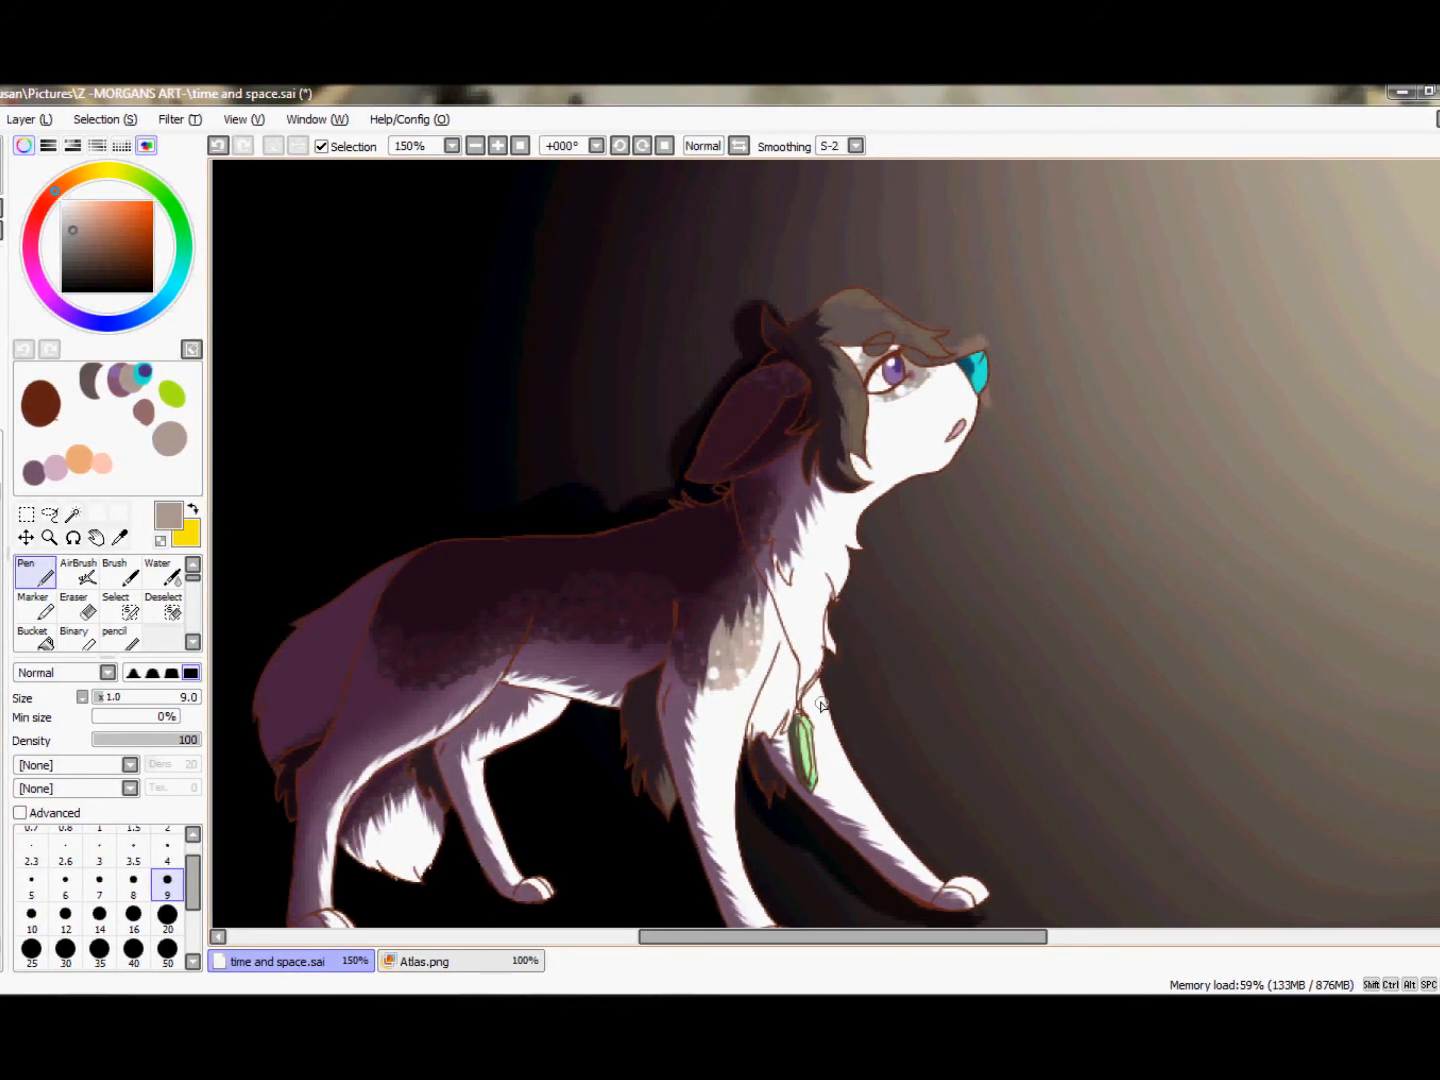
click(157, 570)
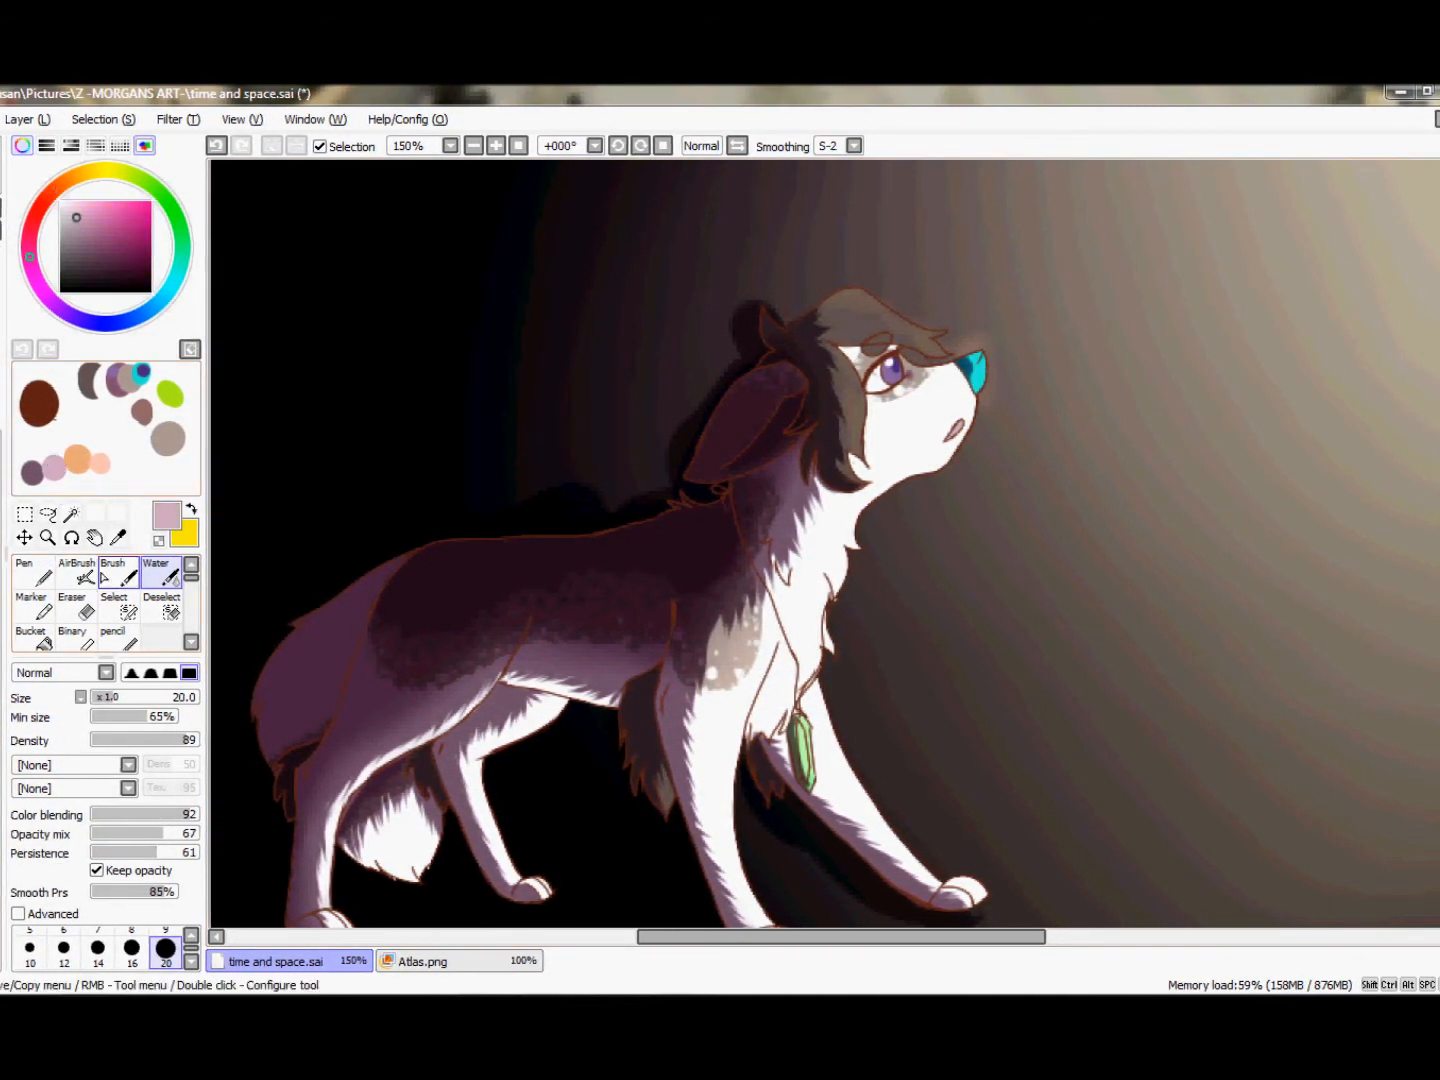
click(76, 570)
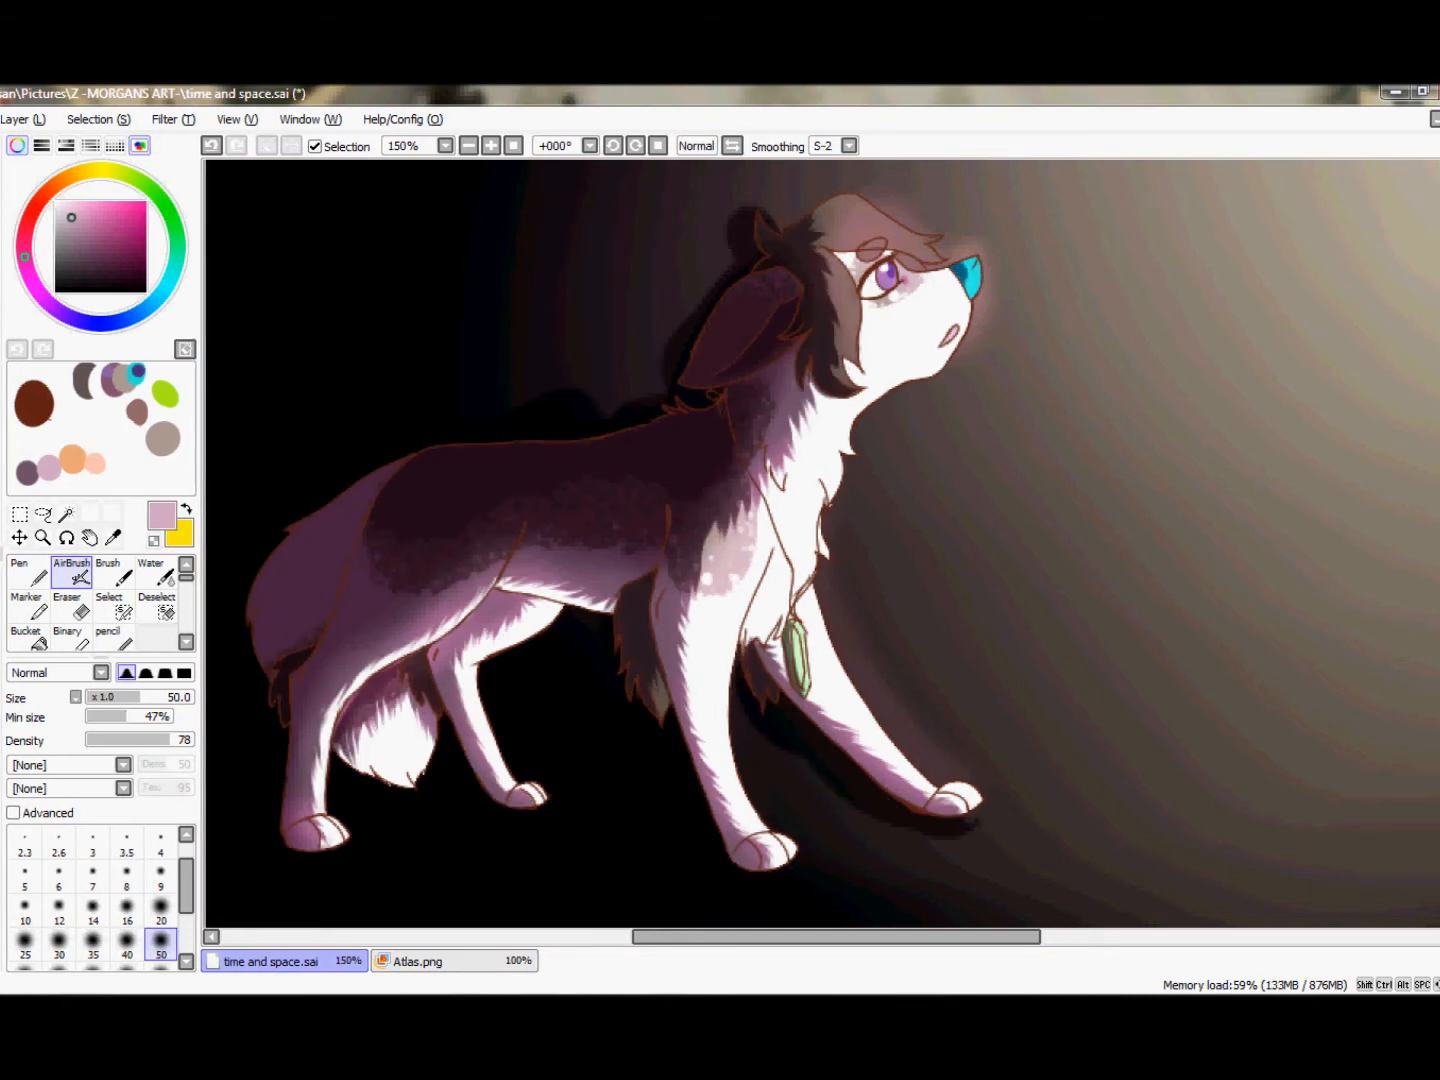
- Erase excess glow with a large Eraser and deepen the tail shadow in a dark colour
click(66, 577)
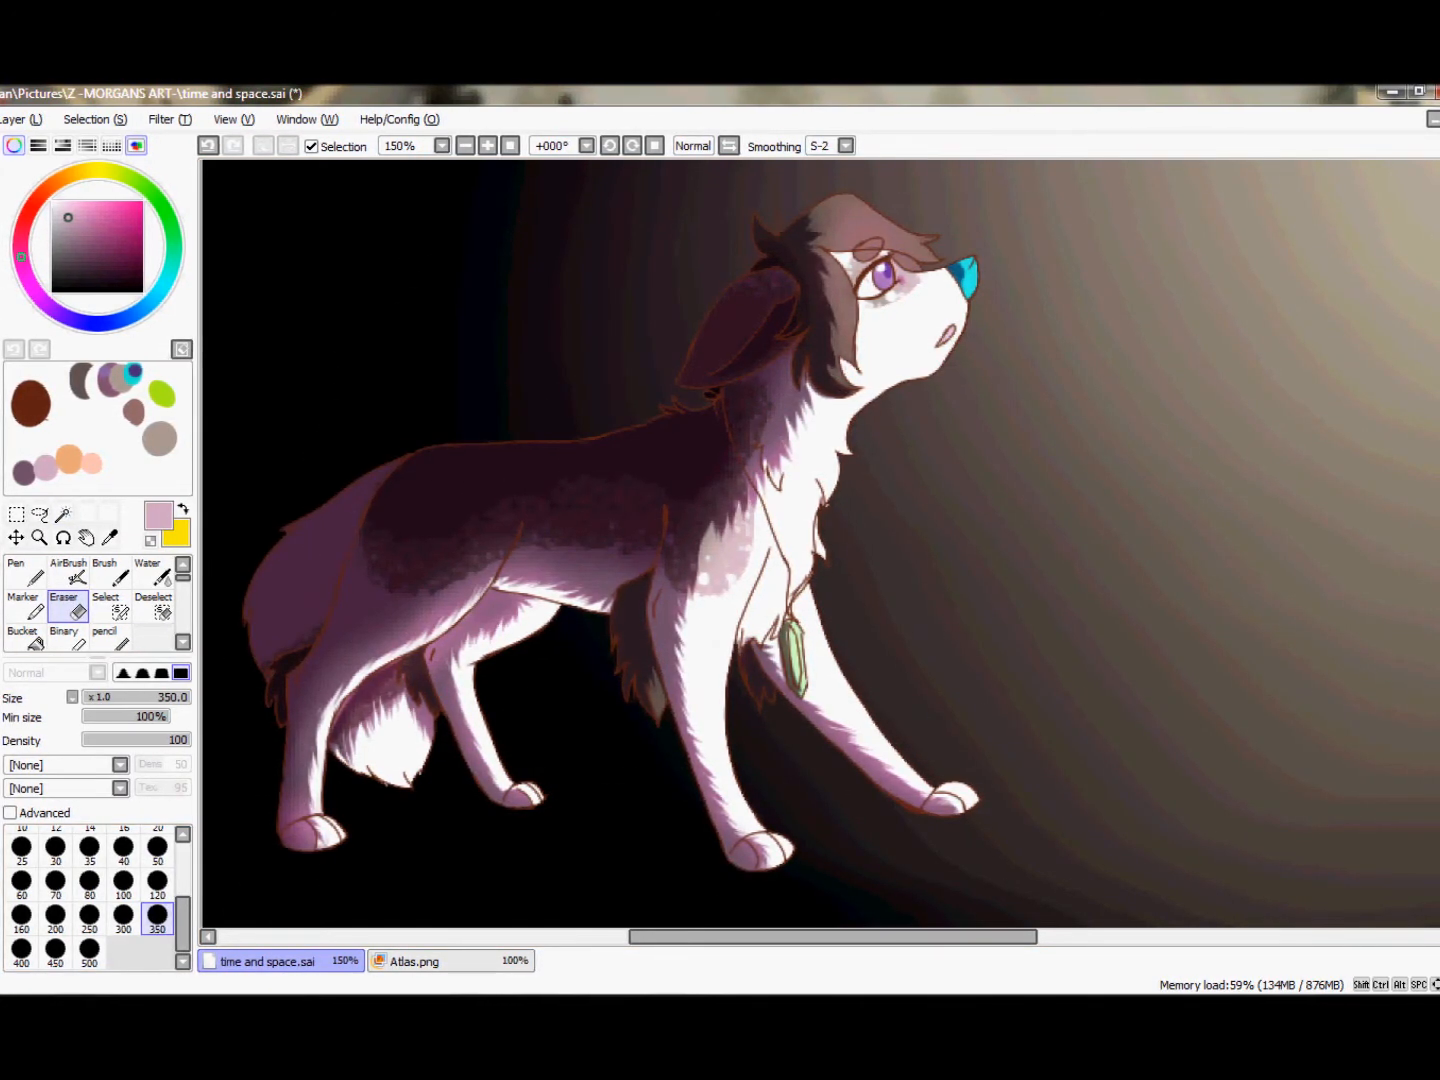
click(22, 570)
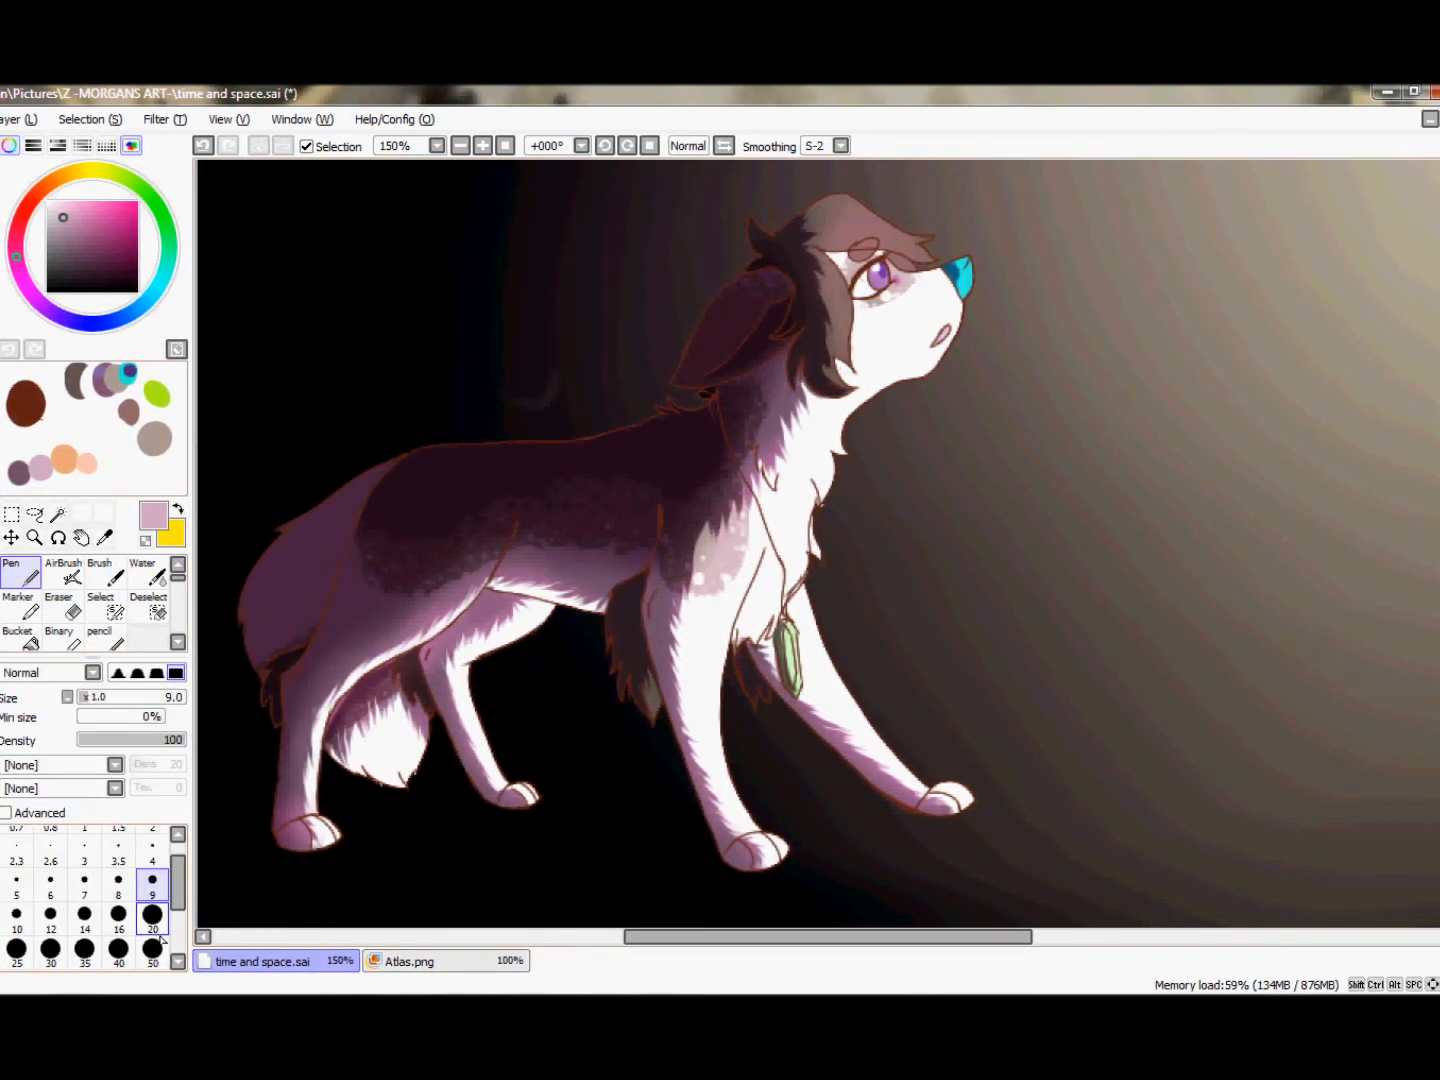
click(59, 575)
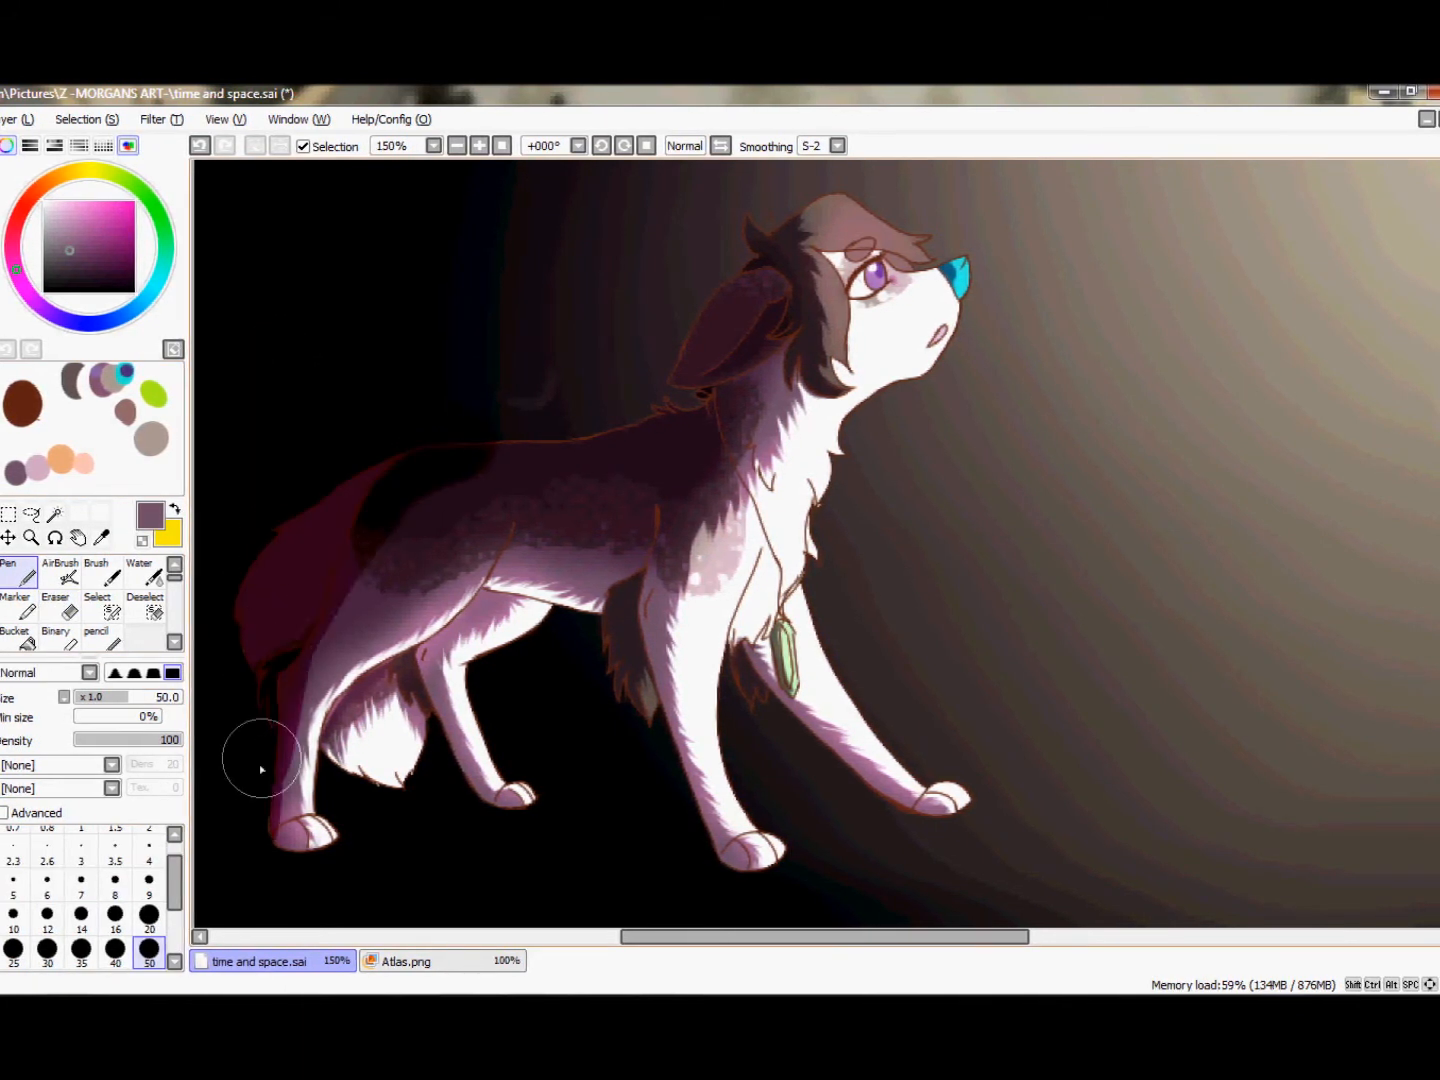
click(139, 570)
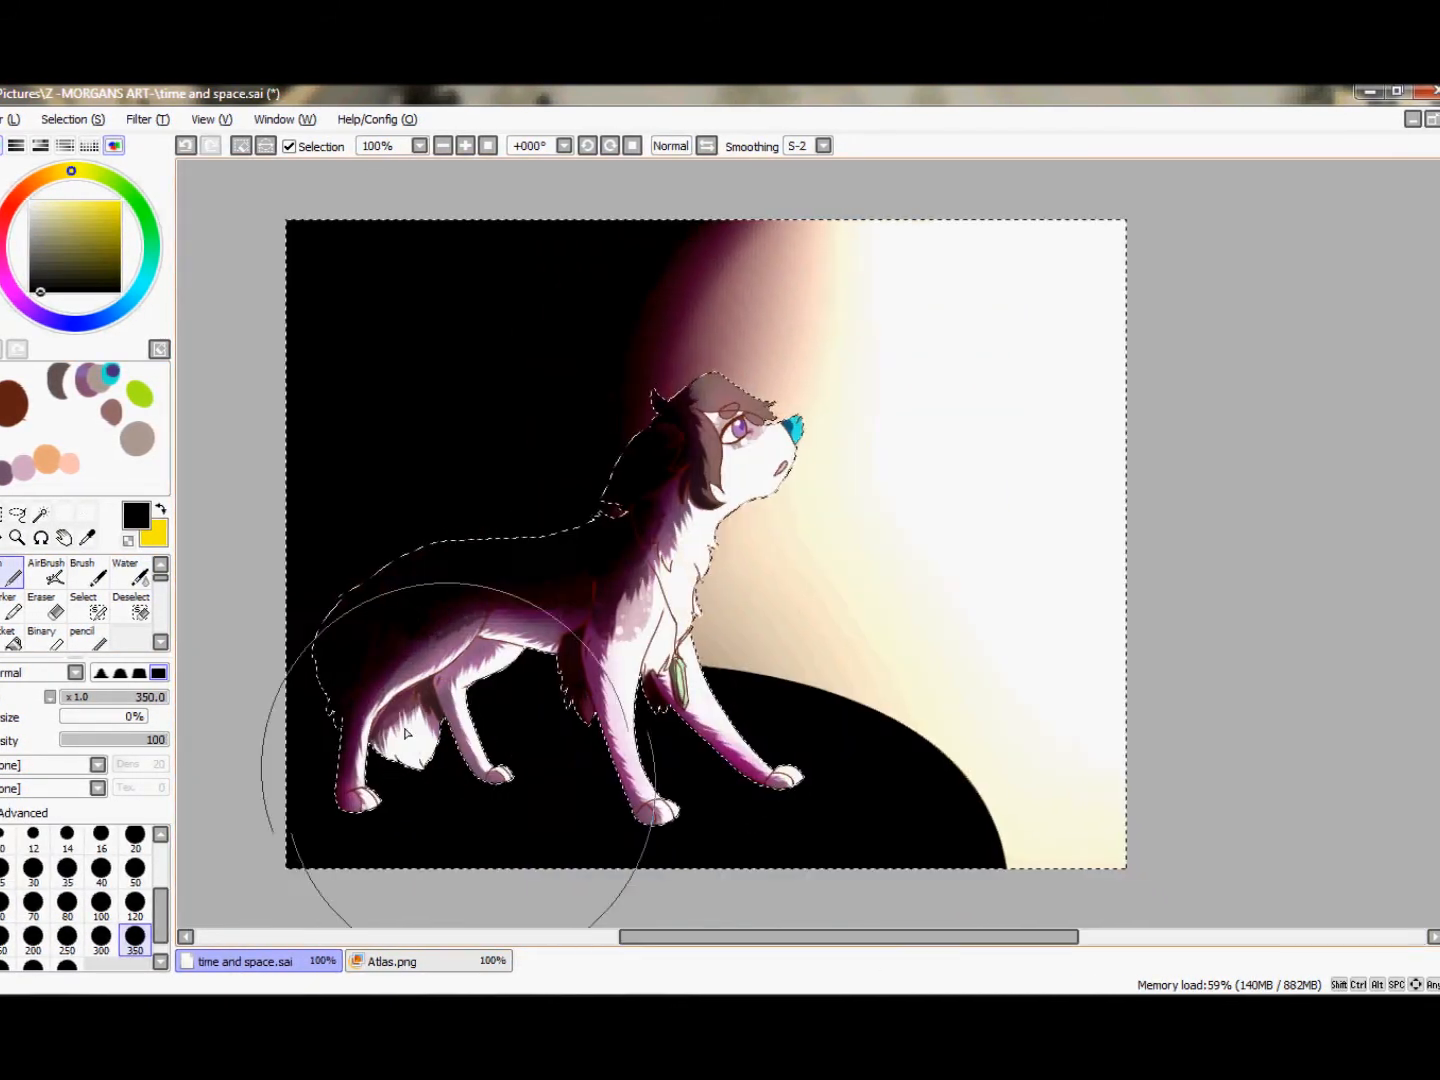
- Paint dark shadow over the wolf's back and pick orange for the face rim light
click(124, 575)
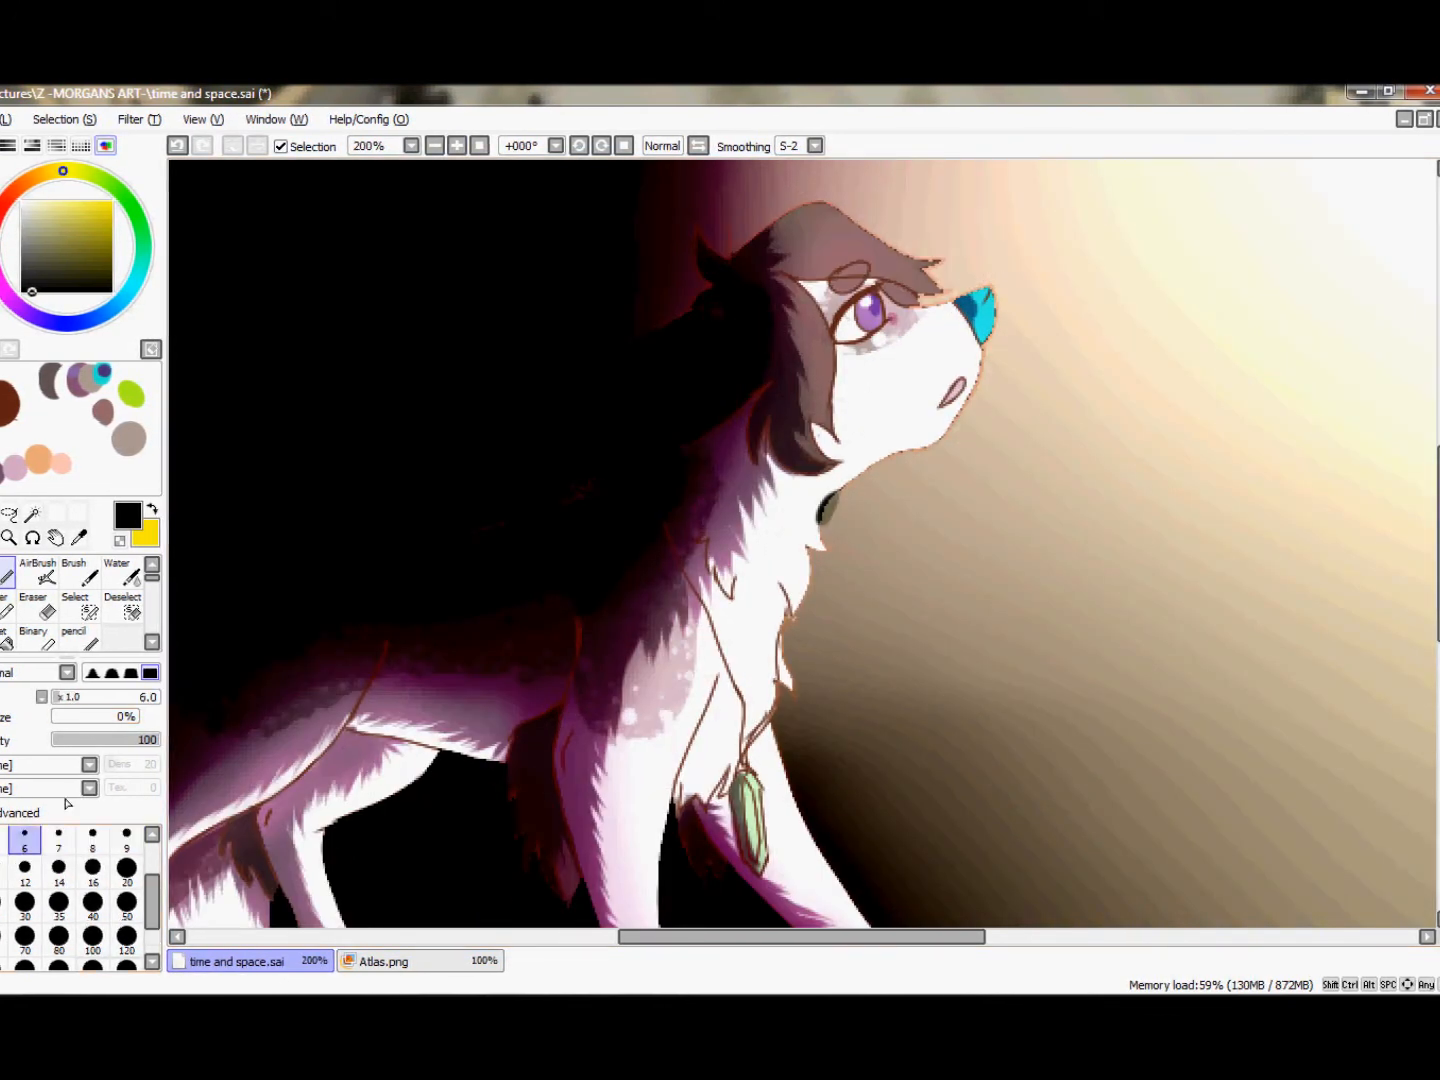
click(456, 145)
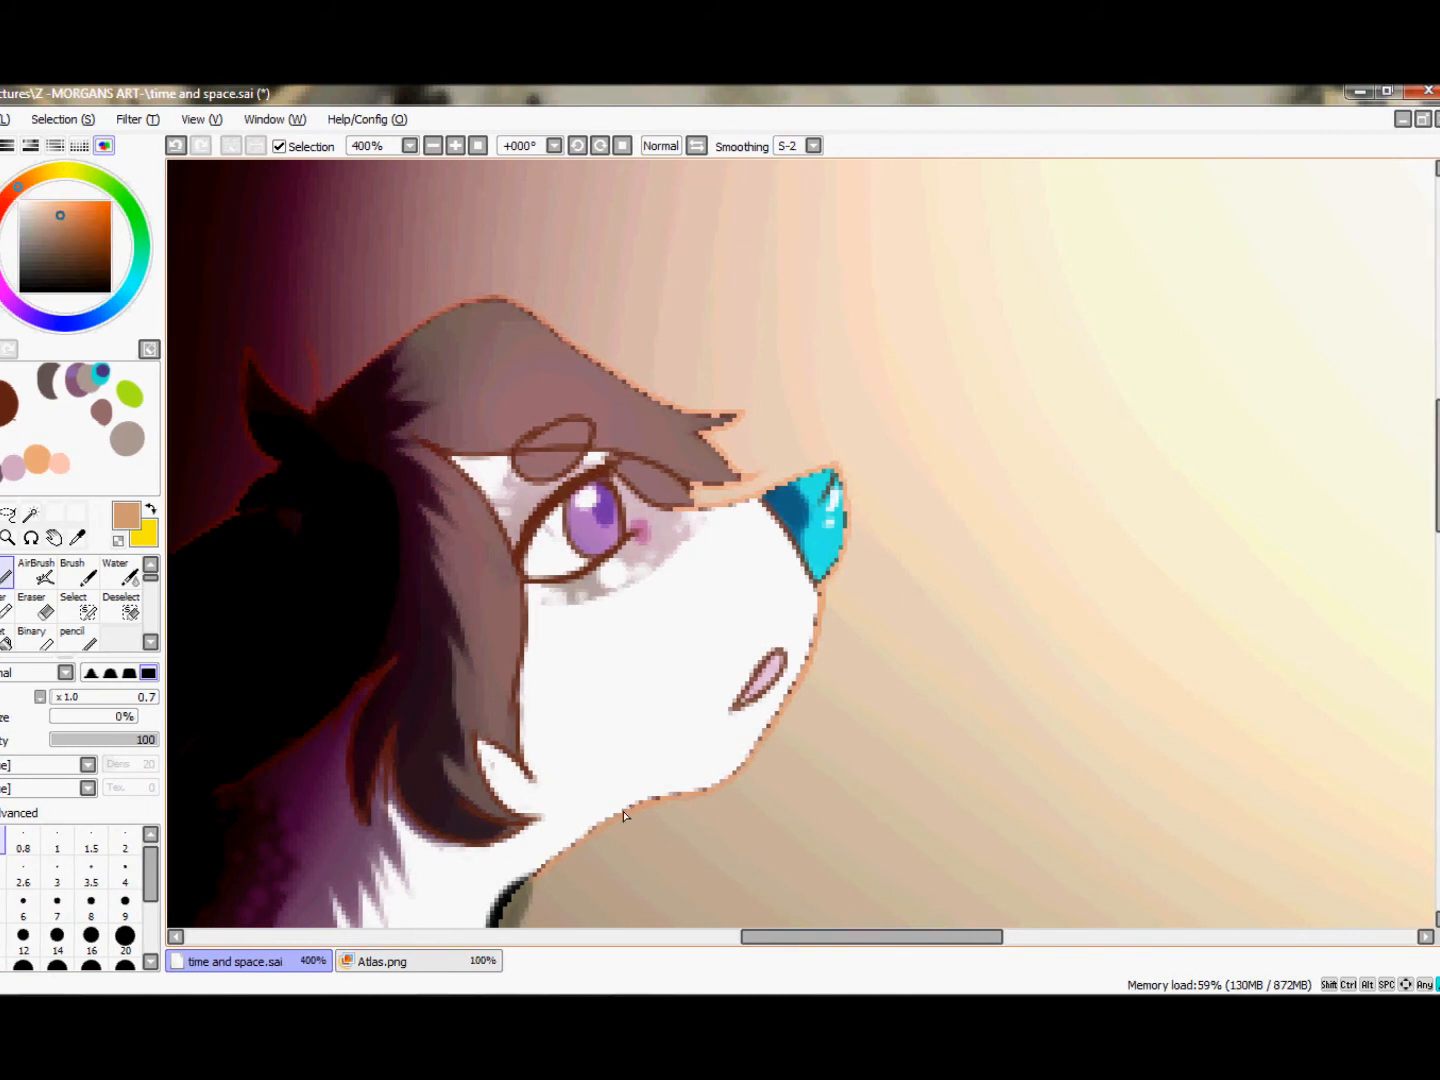